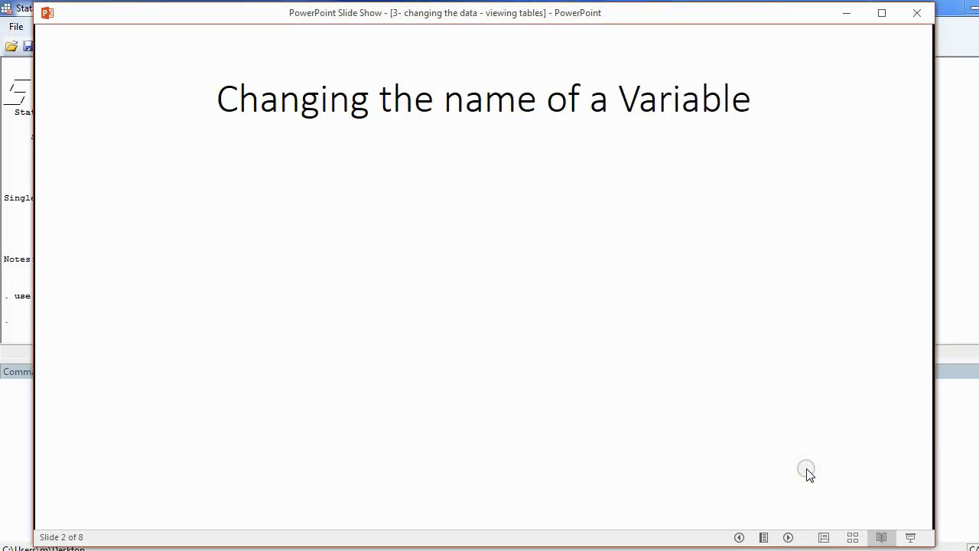
{"action": "mouse_move", "coordinate": [808, 468]}
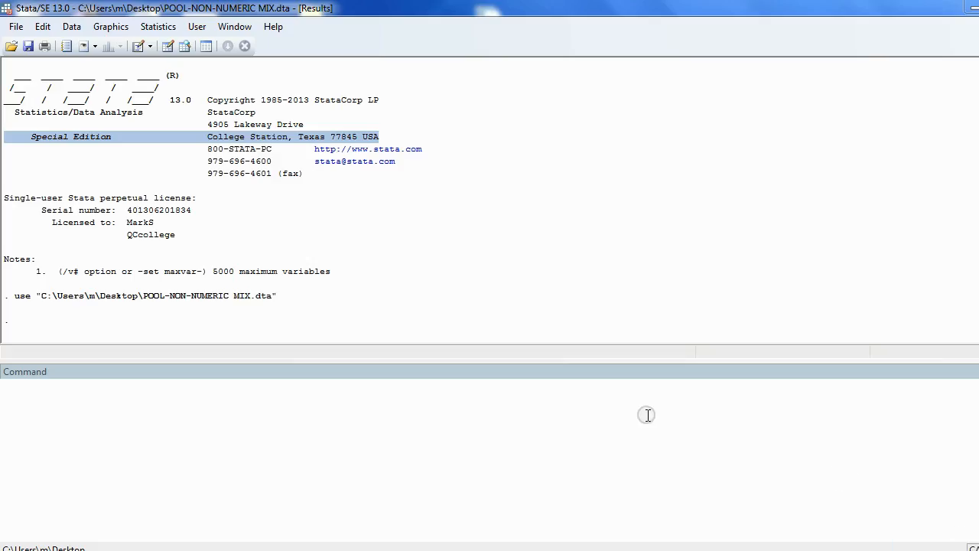
{"action": "mouse_move", "coordinate": [171, 92]}
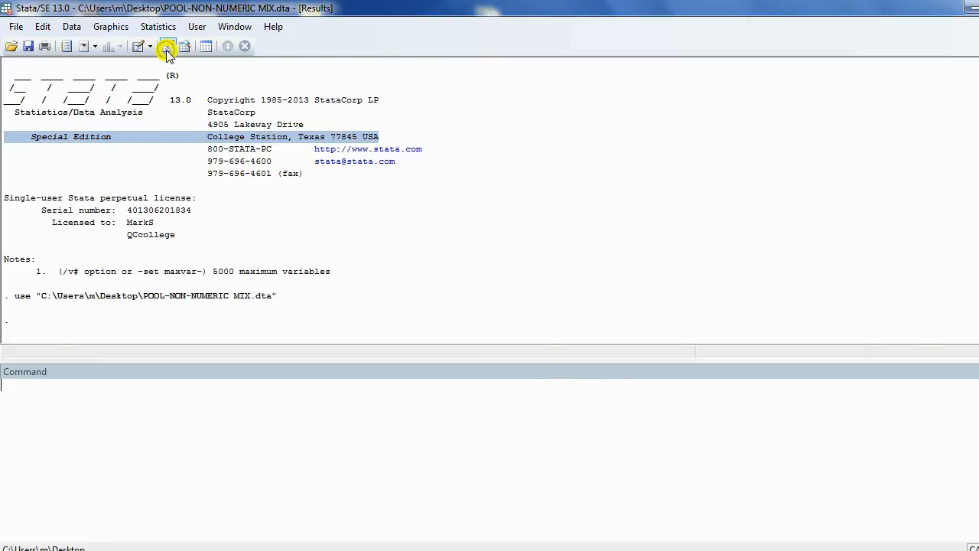
Open the Data Editor and select the var4 and var6 columns of the 20-observation dataset
{"action": "left_click", "coordinate": [167, 46]}
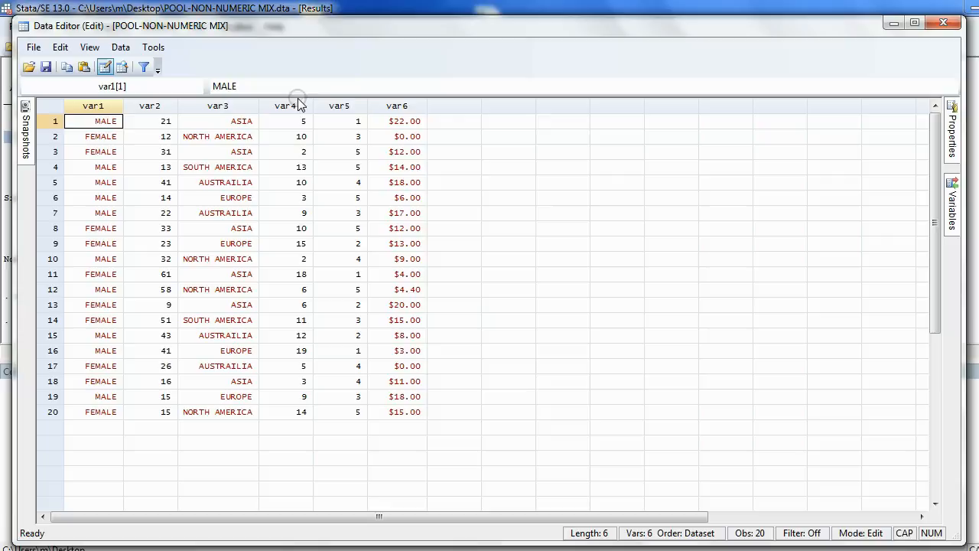
{"action": "mouse_move", "coordinate": [367, 107]}
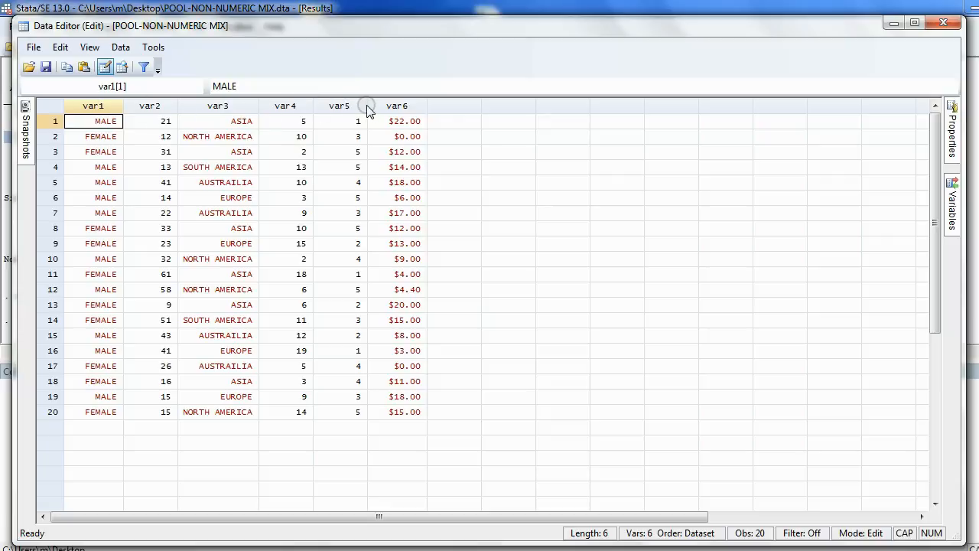
{"action": "mouse_move", "coordinate": [80, 416]}
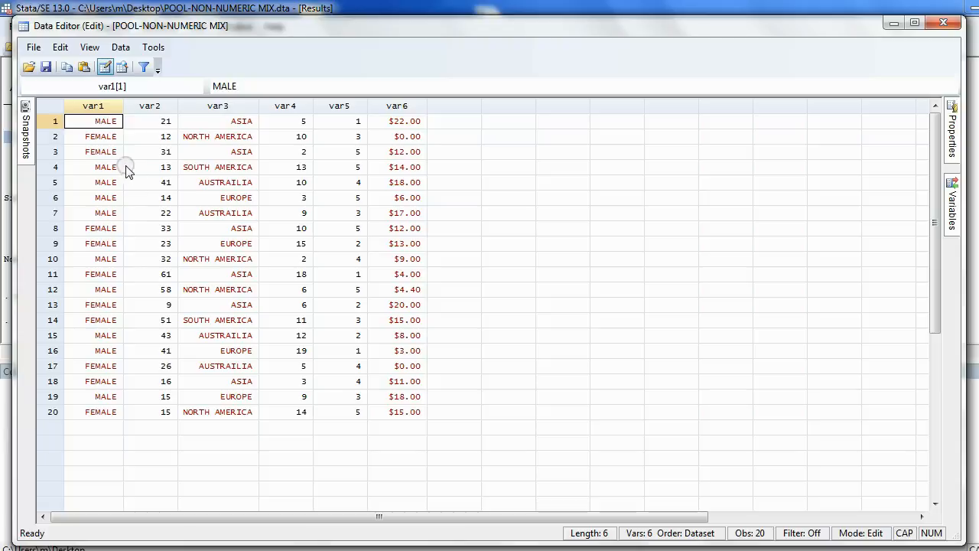
{"action": "mouse_move", "coordinate": [349, 212]}
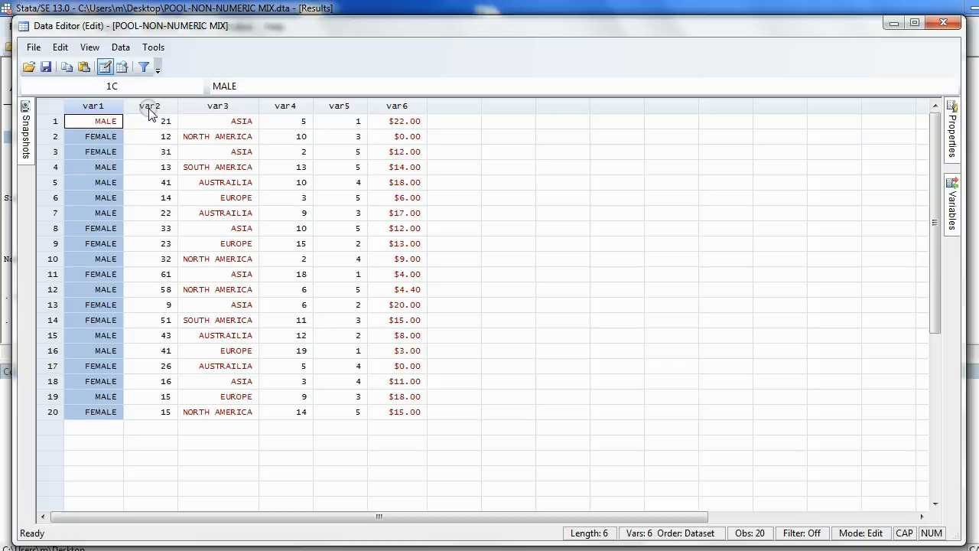
{"action": "left_click", "coordinate": [285, 121]}
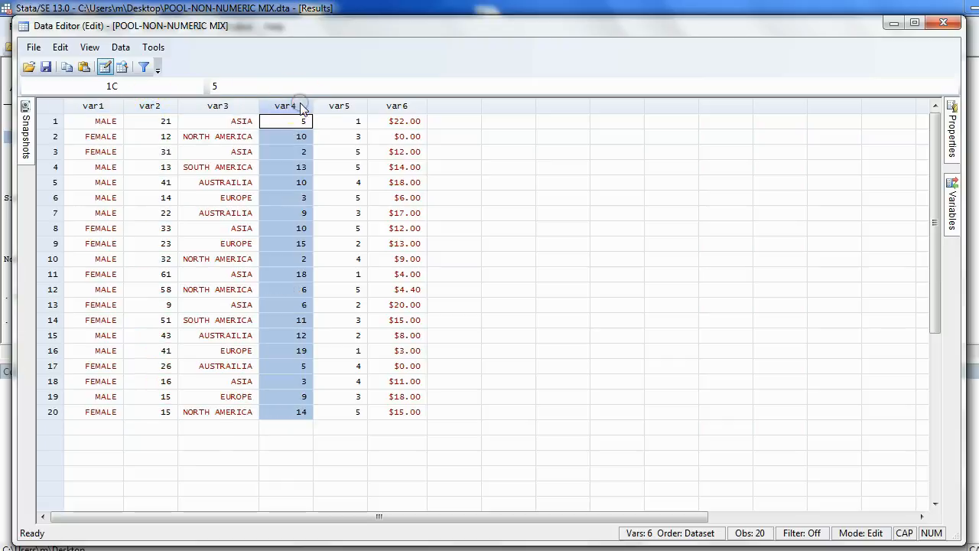
{"action": "left_click", "coordinate": [398, 121]}
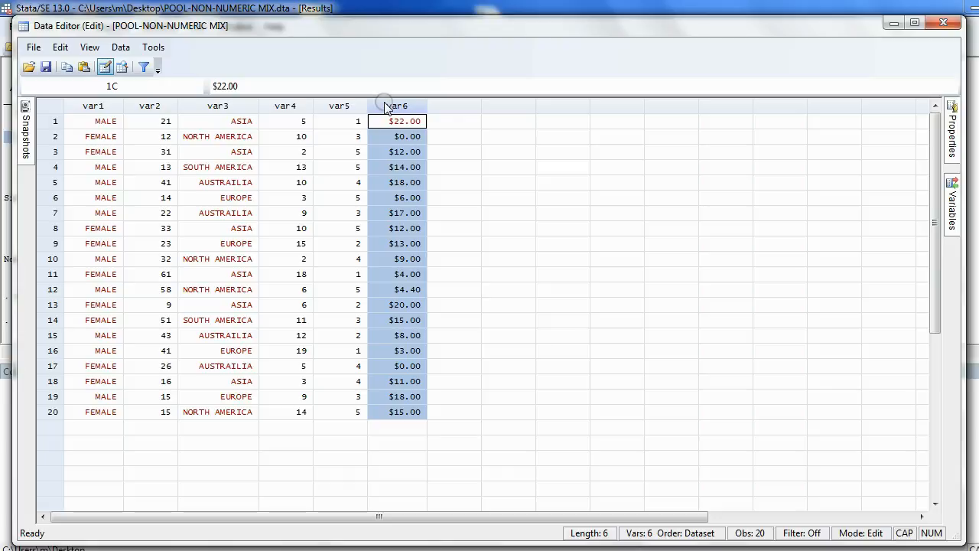
{"action": "mouse_move", "coordinate": [716, 124]}
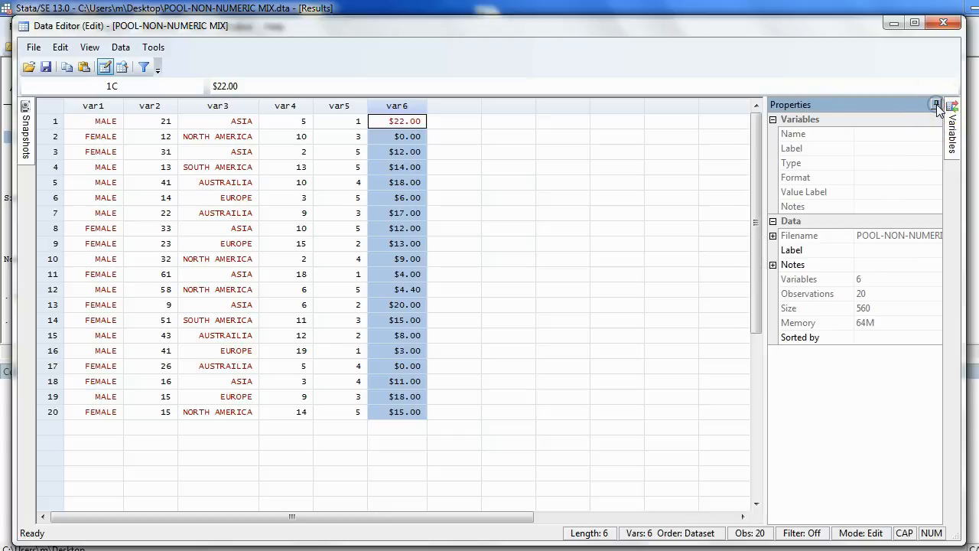
Dock the Properties pane permanently via View > Properties
{"action": "left_click", "coordinate": [936, 104]}
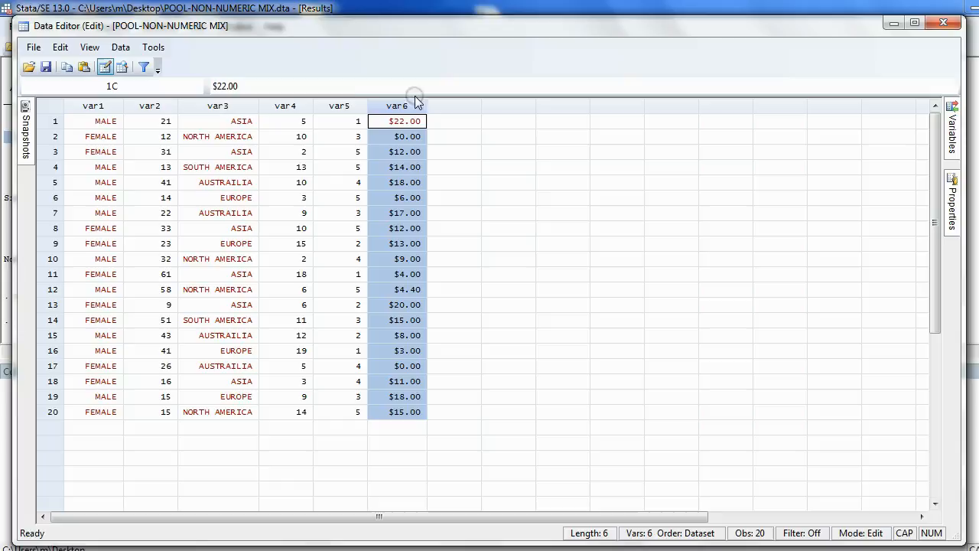
{"action": "left_click", "coordinate": [89, 46]}
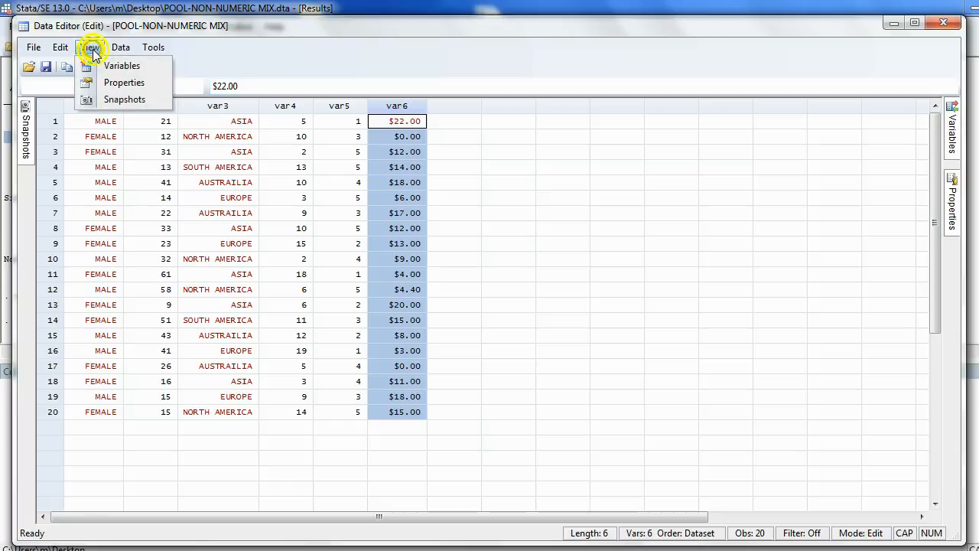
{"action": "left_click", "coordinate": [124, 83]}
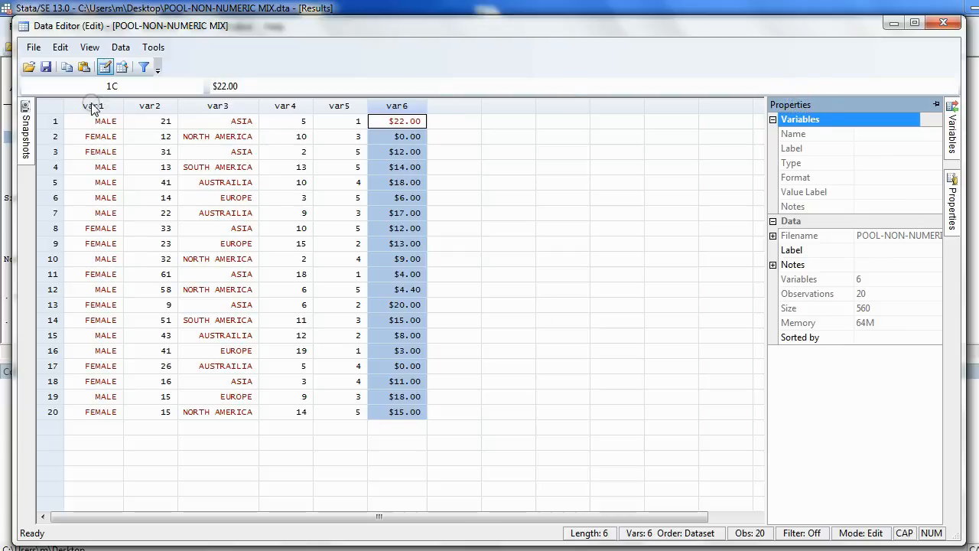
Select var1 and begin editing its Name field in the Properties pane
{"action": "left_click", "coordinate": [285, 105]}
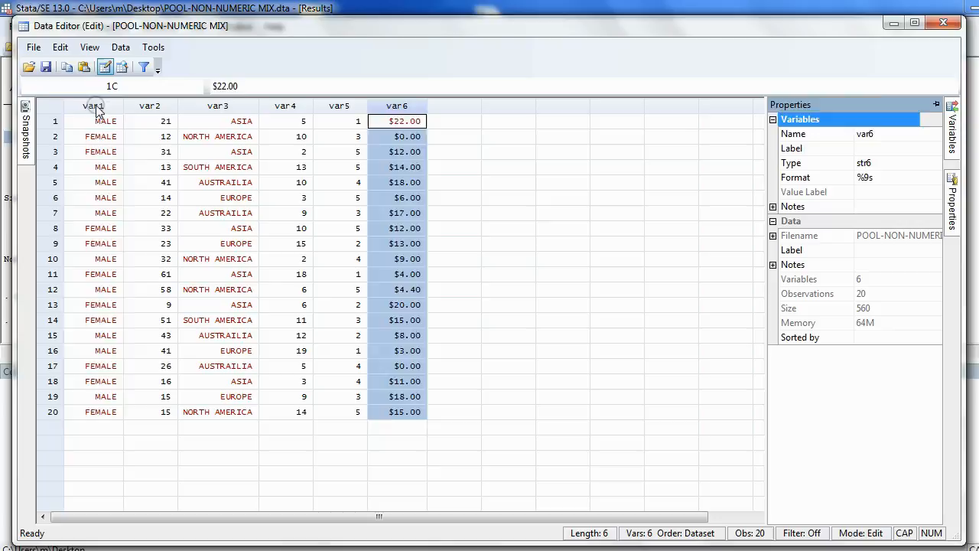
{"action": "left_click", "coordinate": [104, 121]}
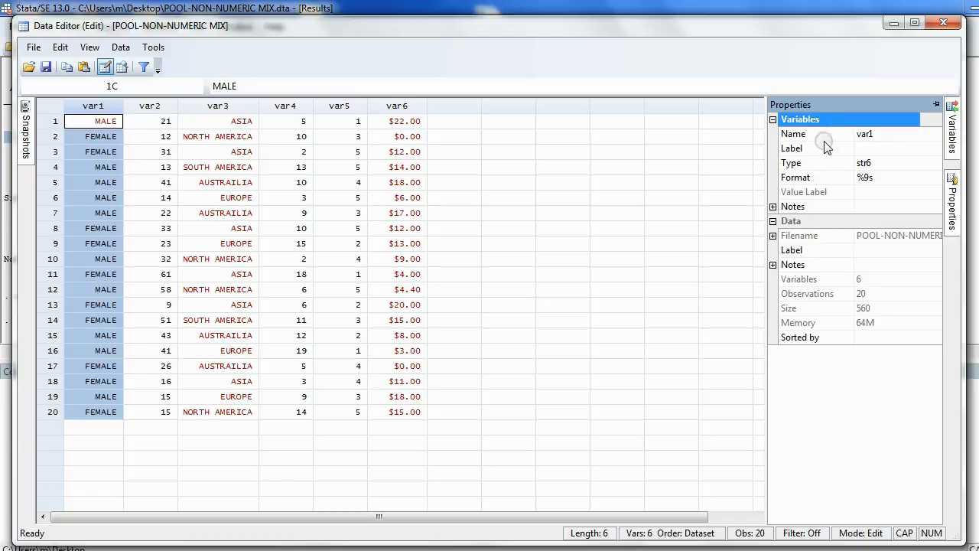
{"action": "left_click", "coordinate": [880, 135]}
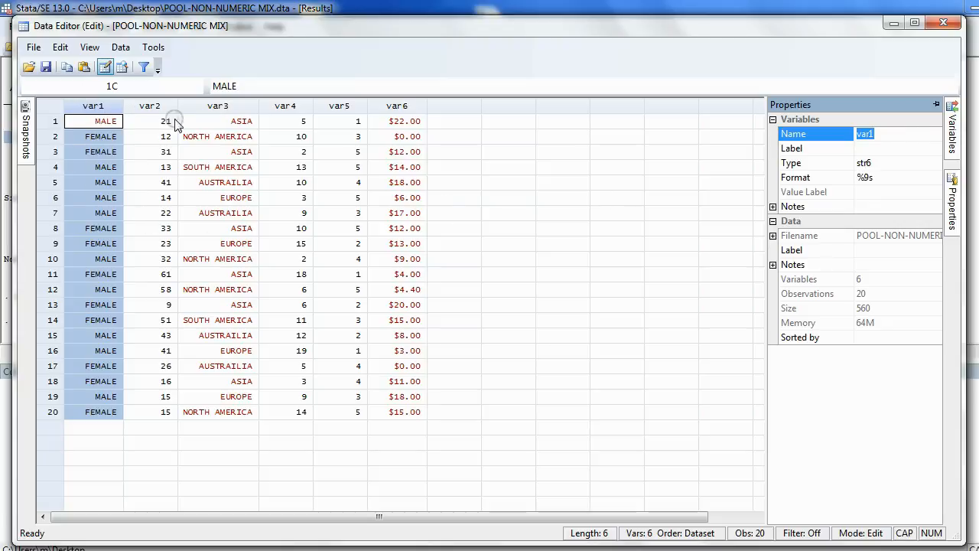
{"action": "mouse_move", "coordinate": [459, 445]}
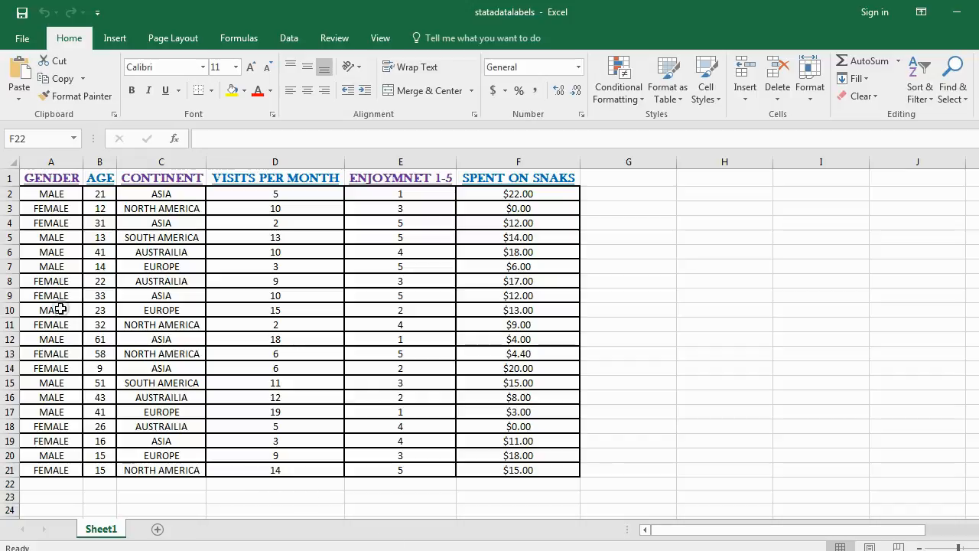
{"action": "mouse_move", "coordinate": [244, 193]}
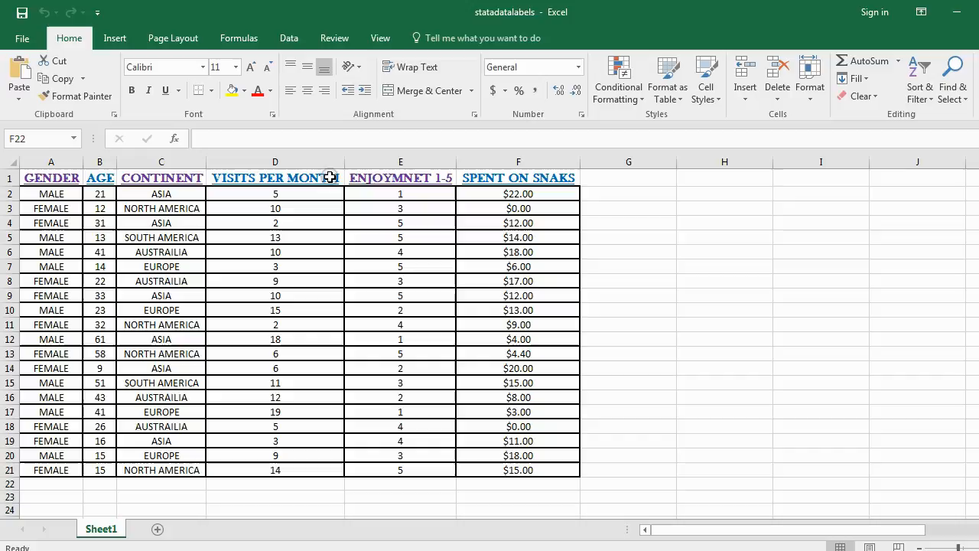
{"action": "mouse_move", "coordinate": [411, 178]}
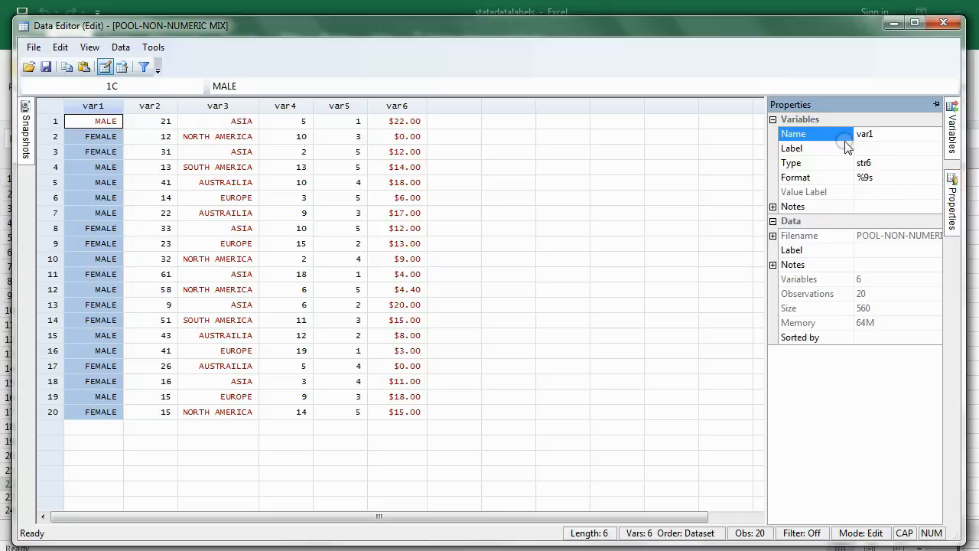
Rename var1 to gender in the Properties Name field
{"action": "left_click", "coordinate": [878, 135]}
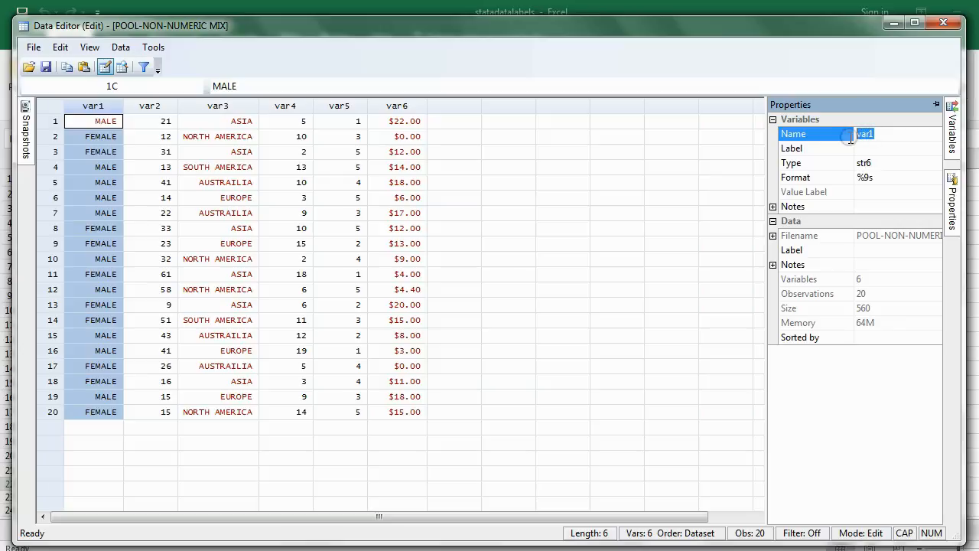
{"action": "type", "text": "GE"}
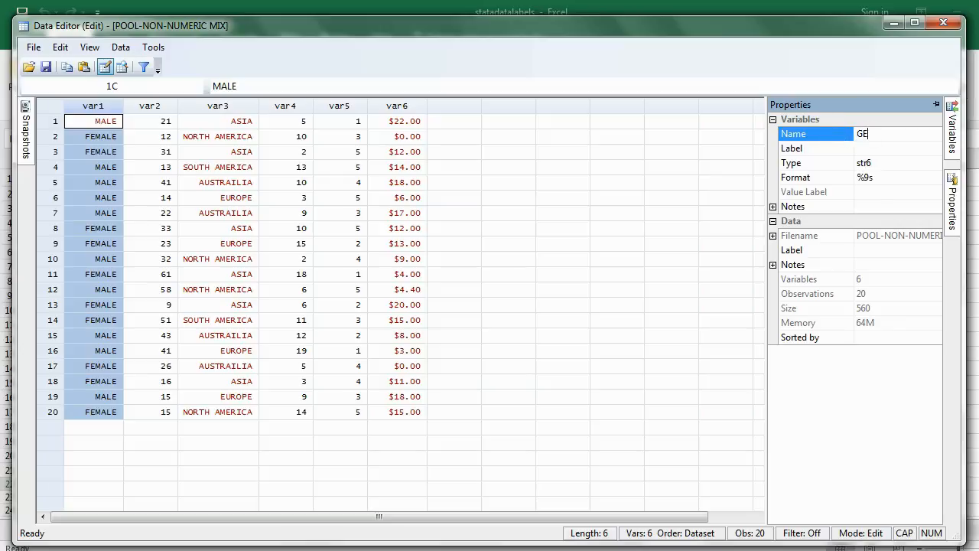
{"action": "type", "text": "NDER"}
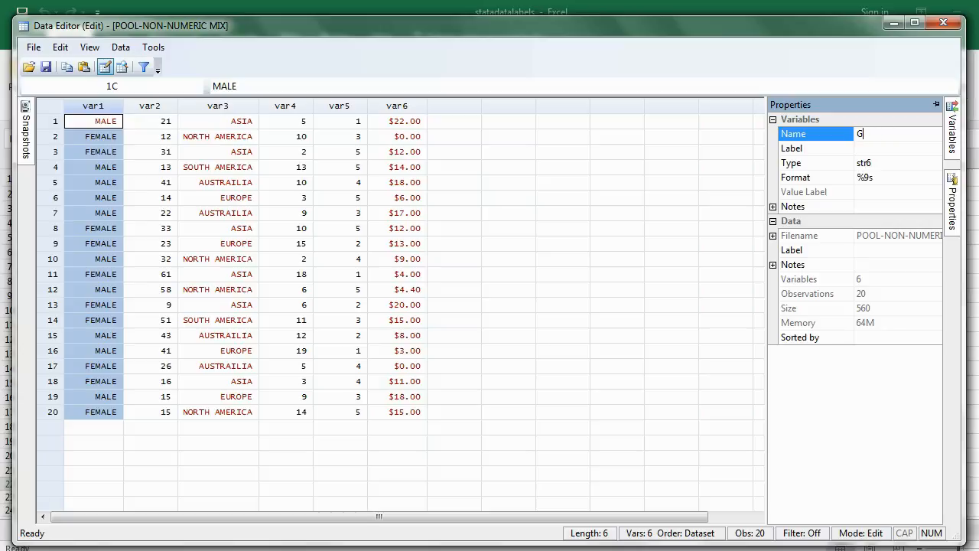
{"action": "type", "text": "ende"}
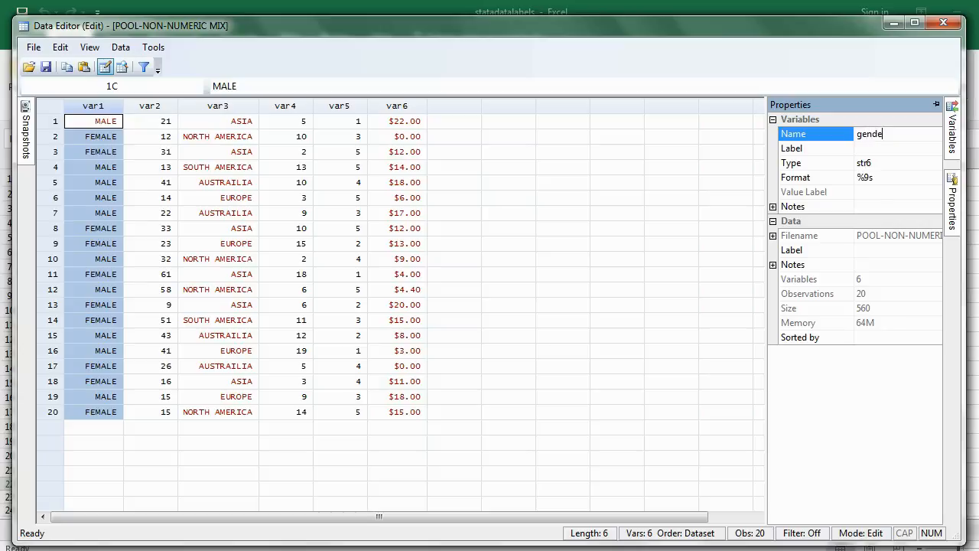
{"action": "type", "text": "r"}
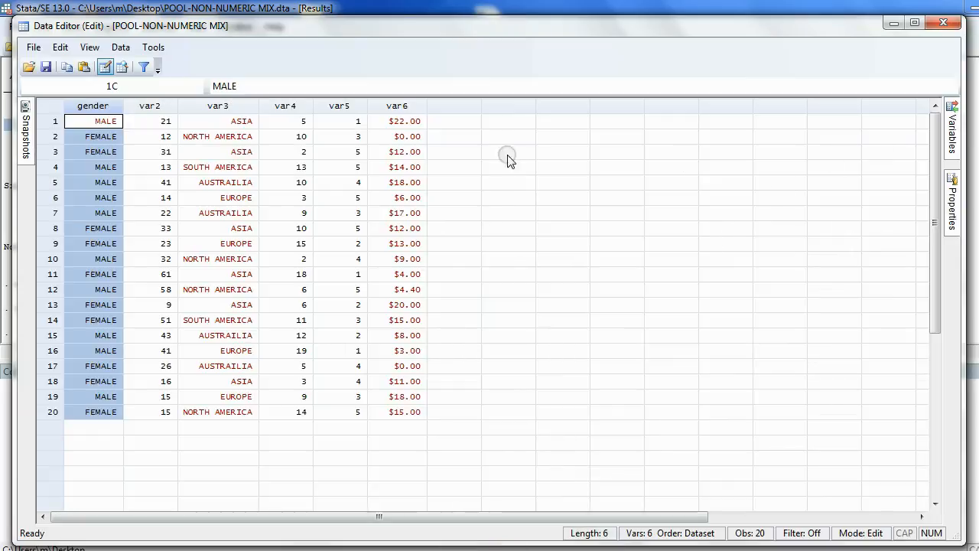
Rename var2 to age and confirm the new name
{"action": "left_click", "coordinate": [166, 121]}
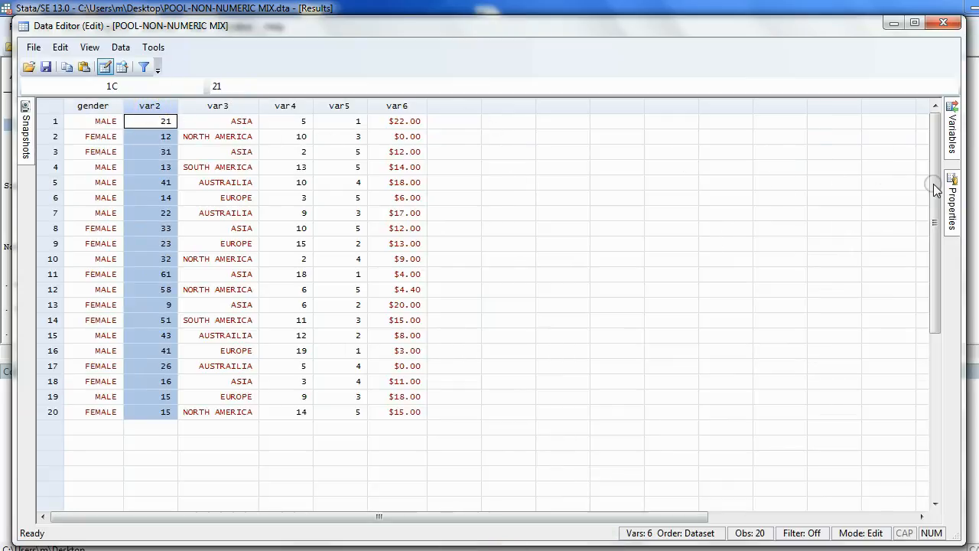
{"action": "left_click", "coordinate": [952, 184]}
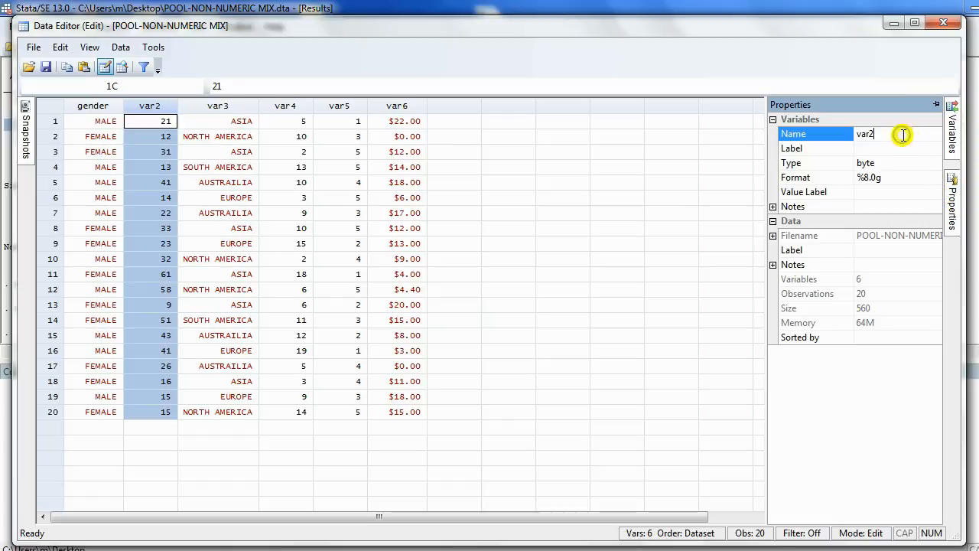
{"action": "type", "text": "a"}
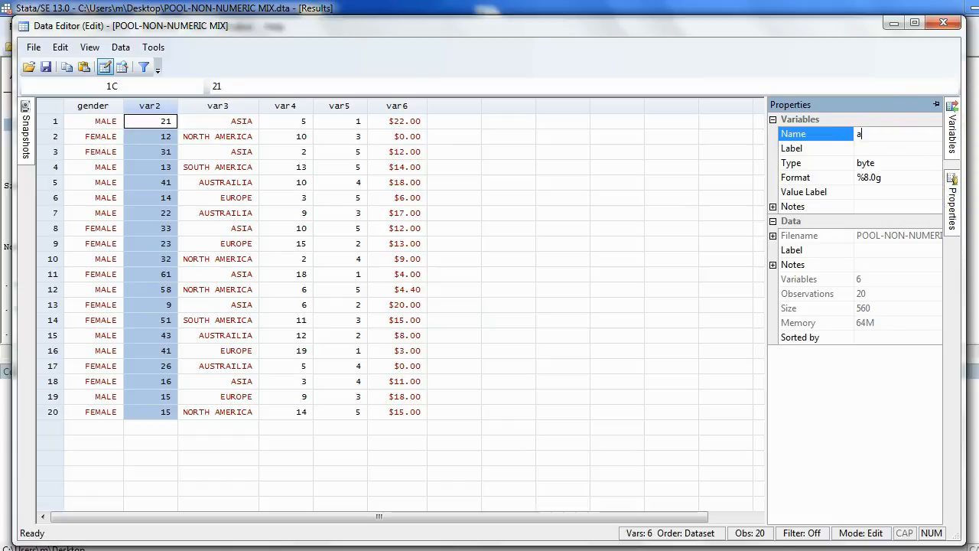
{"action": "type", "text": "ge"}
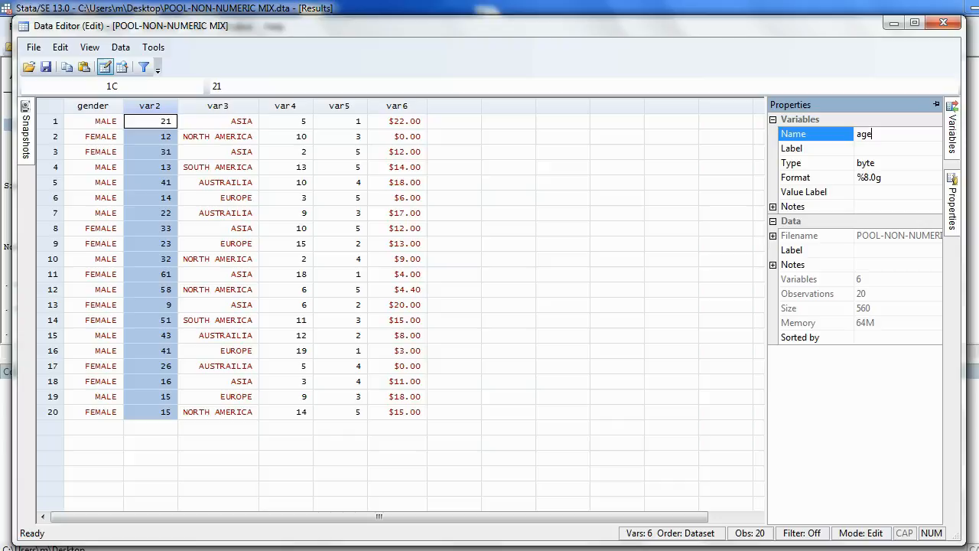
{"action": "key", "text": "Return"}
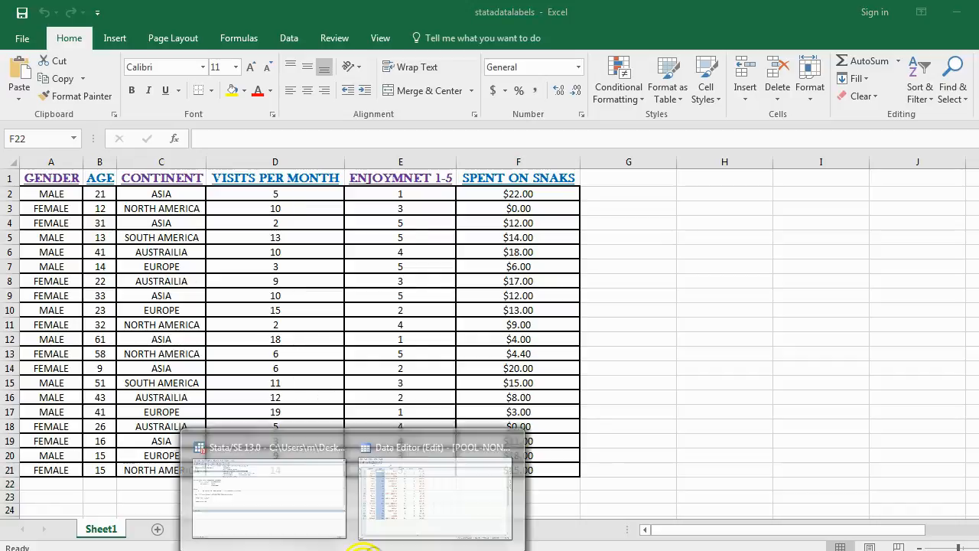
Rename var3 to continent and var4 to visits
{"action": "left_click", "coordinate": [434, 498]}
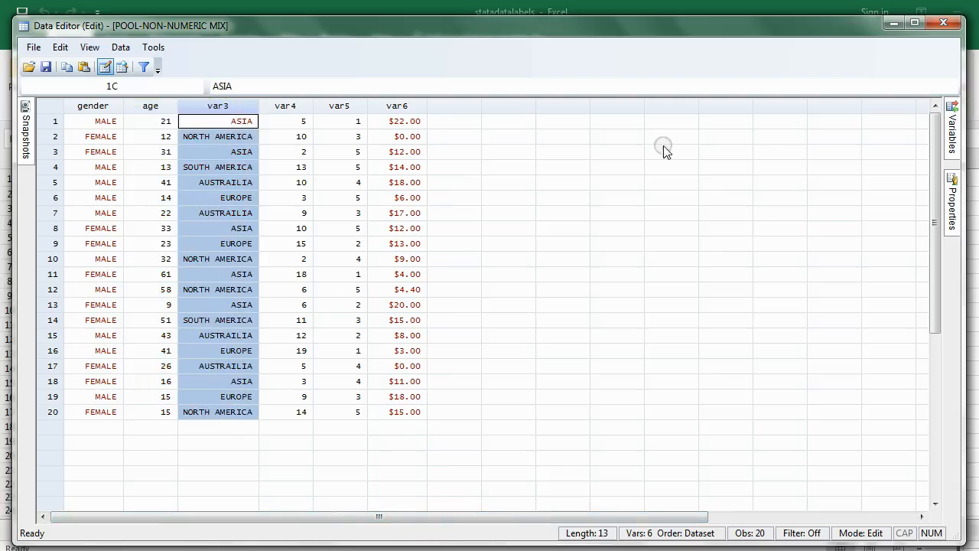
{"action": "left_click", "coordinate": [952, 202]}
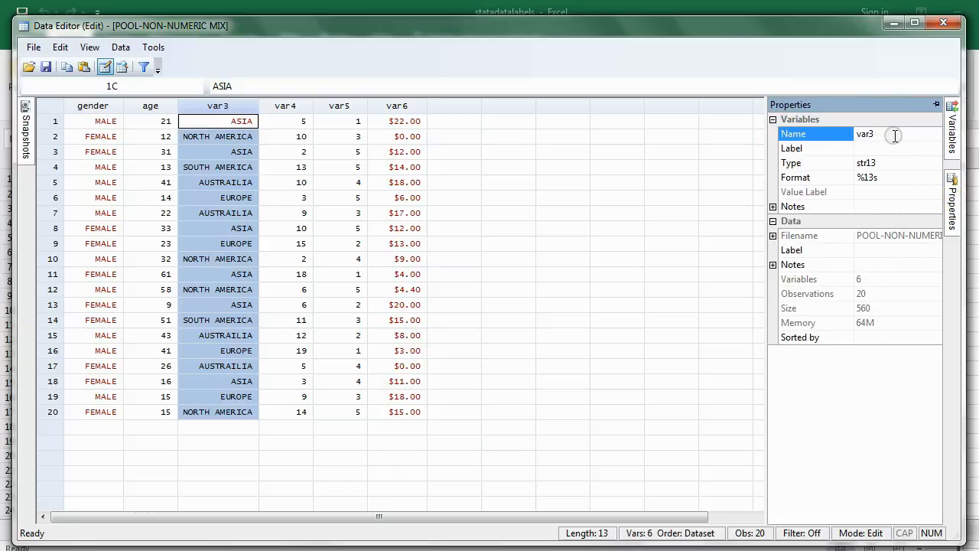
{"action": "type", "text": "co"}
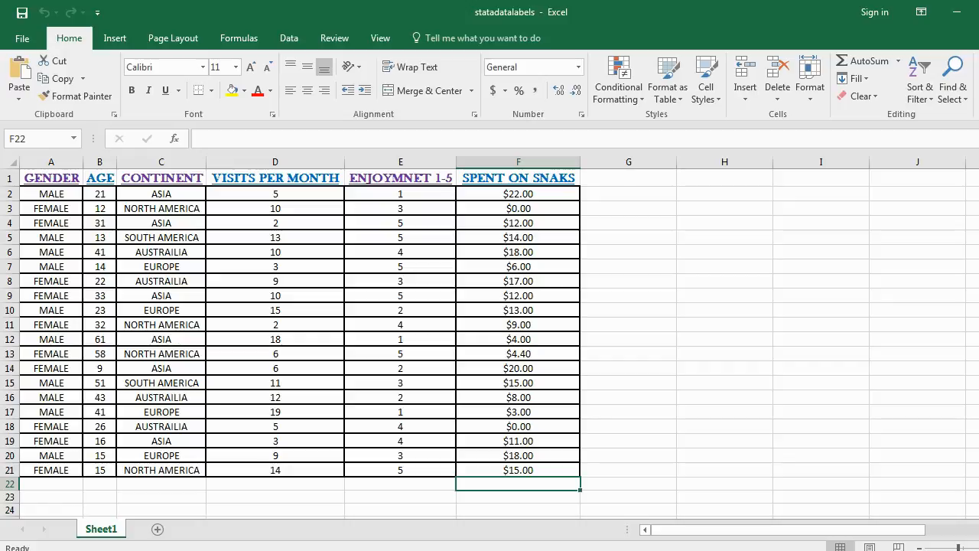
{"action": "mouse_move", "coordinate": [442, 541]}
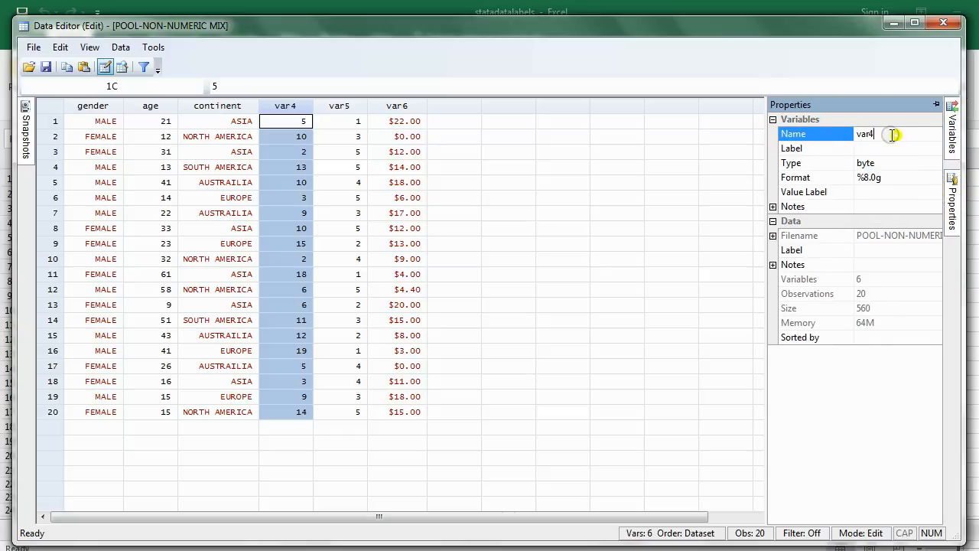
{"action": "type", "text": "visit"}
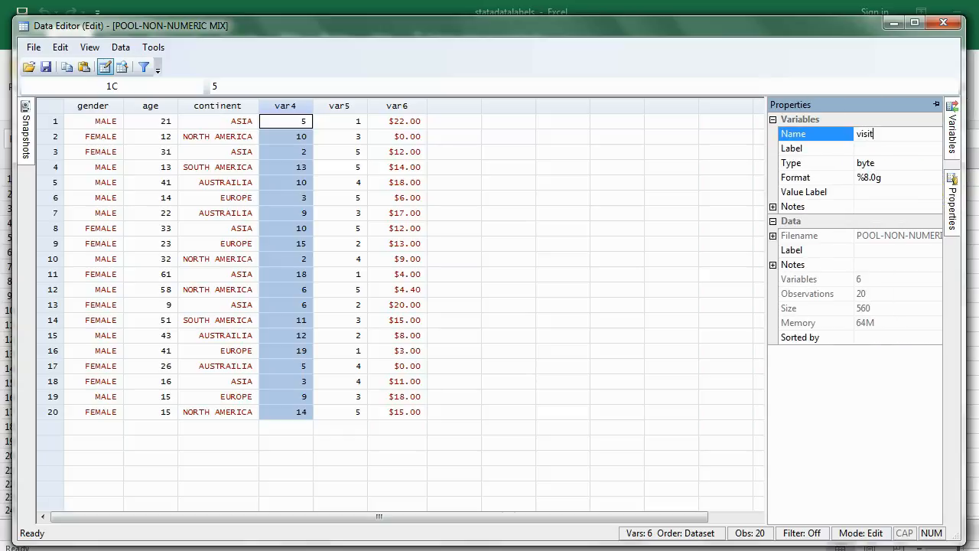
{"action": "type", "text": "s"}
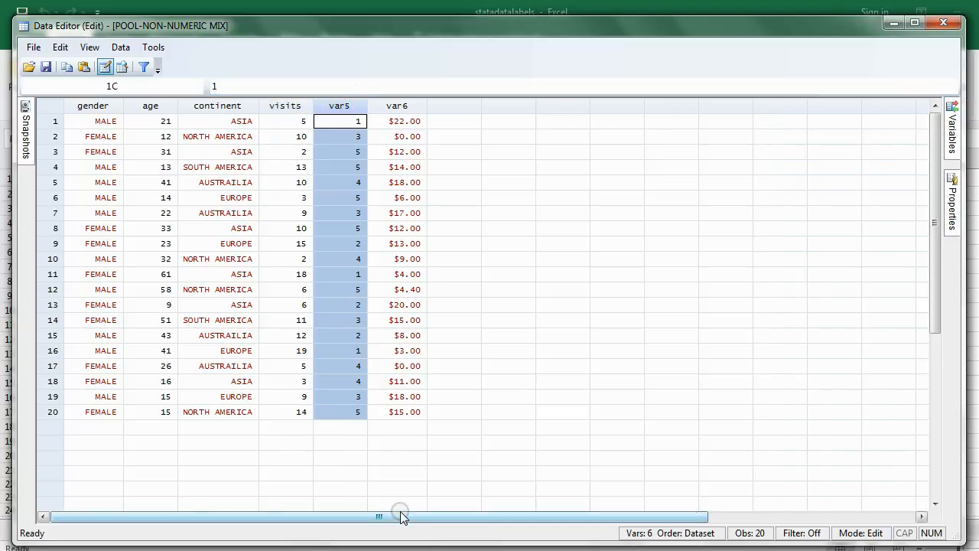
Rename var5 to enjoyment, dismissing the type mismatch error
{"action": "type", "text": "enjoyment"}
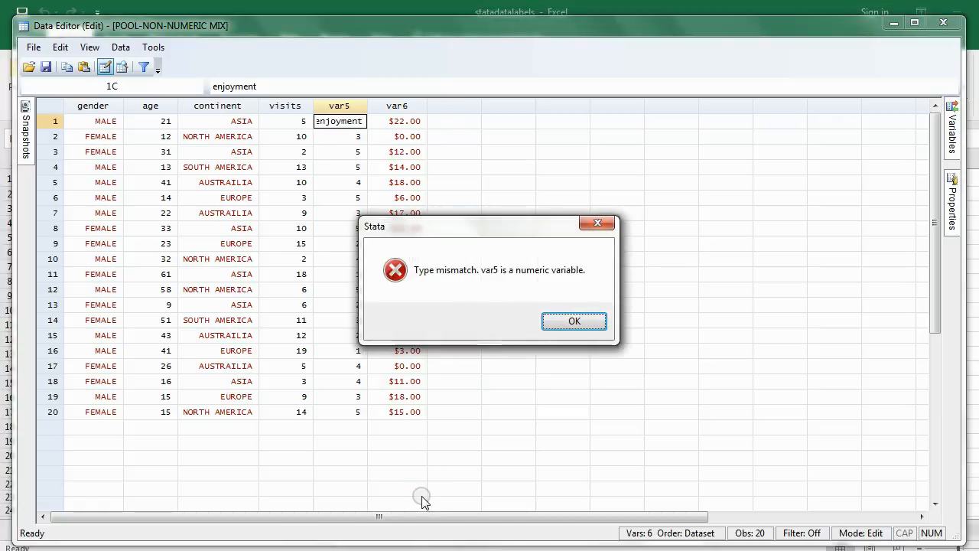
{"action": "left_click", "coordinate": [574, 321]}
{"action": "type", "text": "e"}
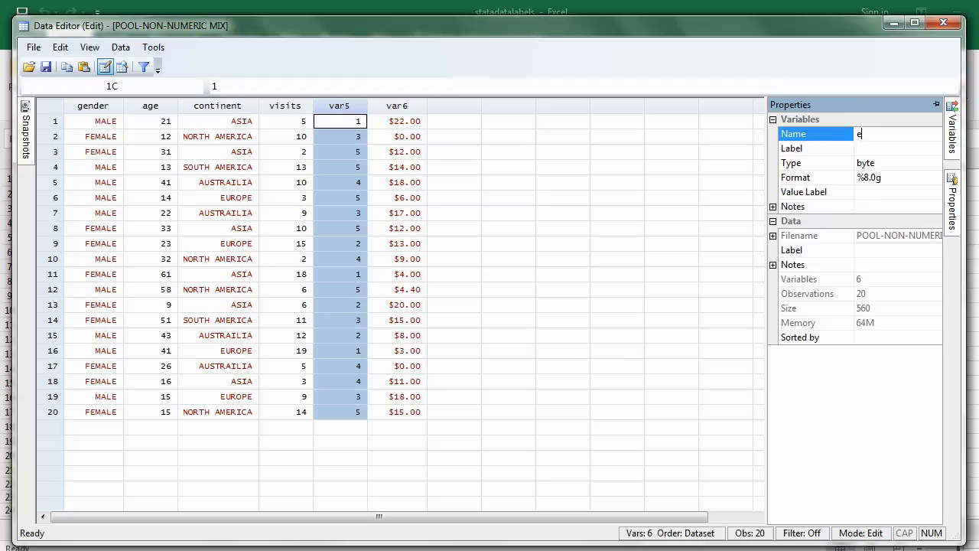
{"action": "type", "text": "njoy"}
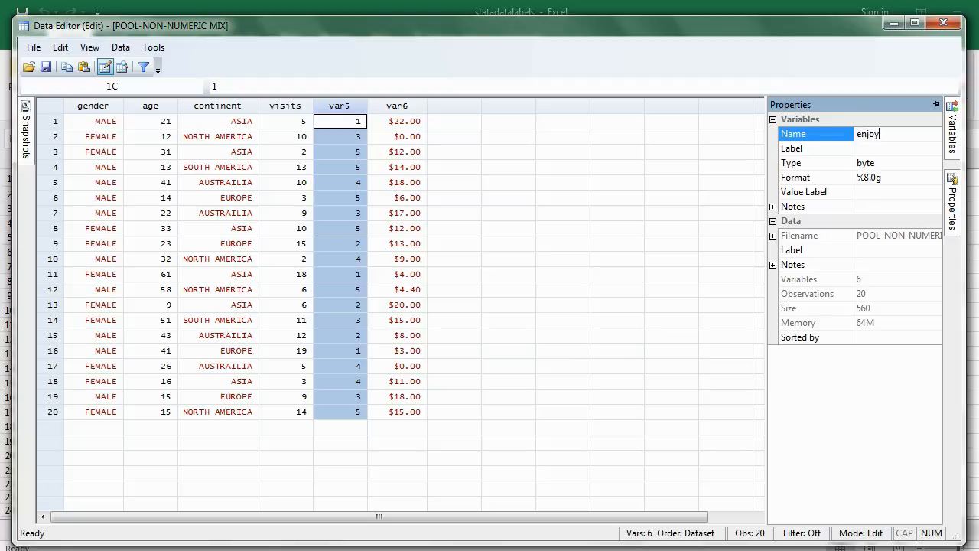
{"action": "type", "text": "ment"}
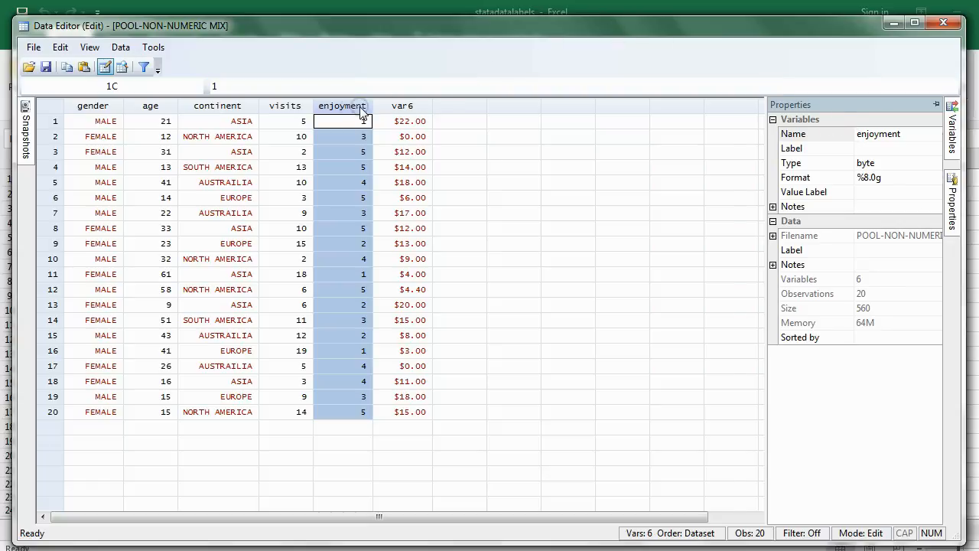
{"action": "left_click", "coordinate": [402, 106]}
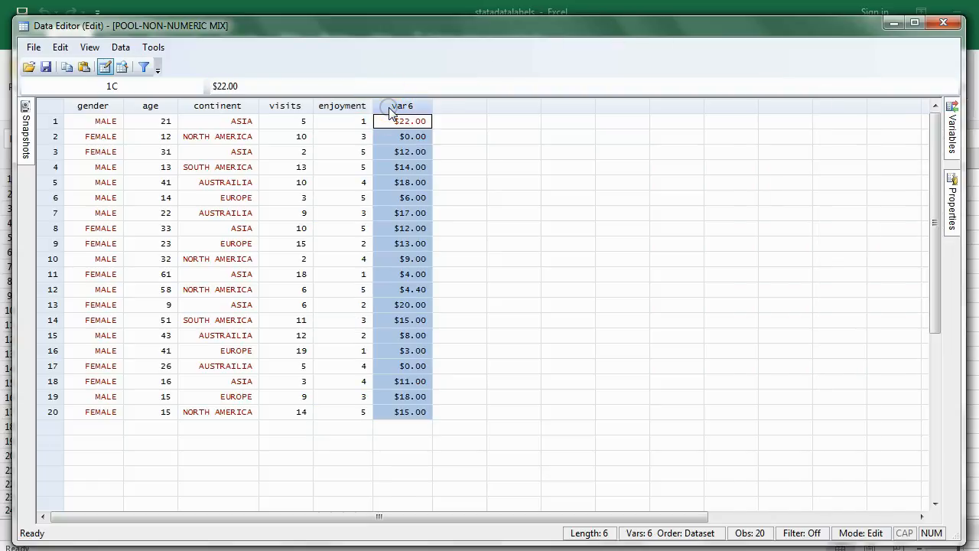
Rename var6 to snacks in the Properties Name field
{"action": "left_click", "coordinate": [952, 196]}
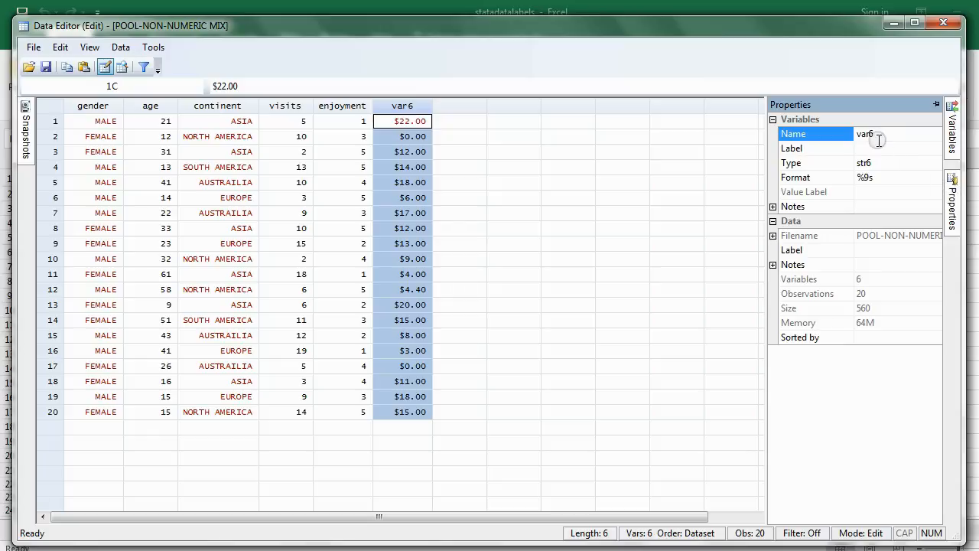
{"action": "type", "text": "sna"}
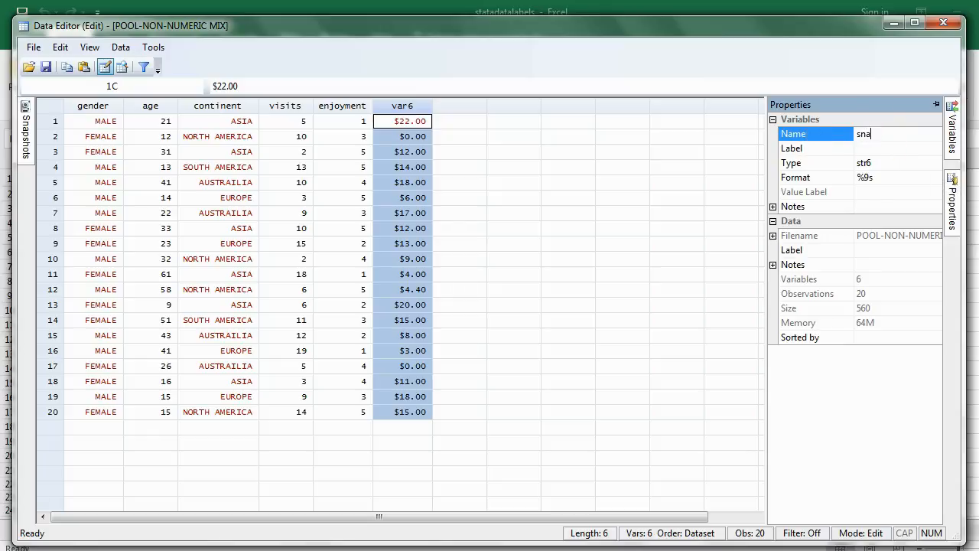
{"action": "type", "text": "cks"}
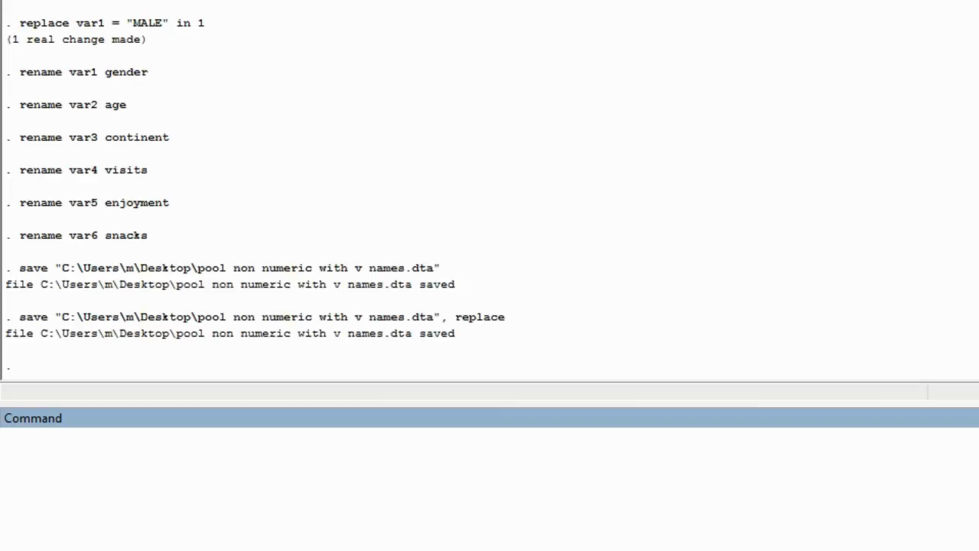
Run tab gender to get a frequency table showing 10 FEMALE and 10 MALE
{"action": "type", "text": "t"}
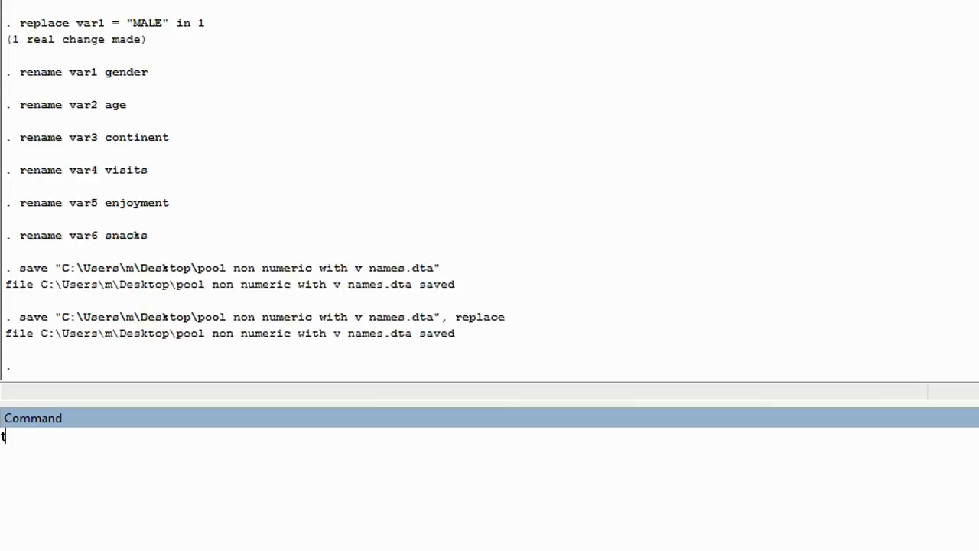
{"action": "type", "text": "ab"}
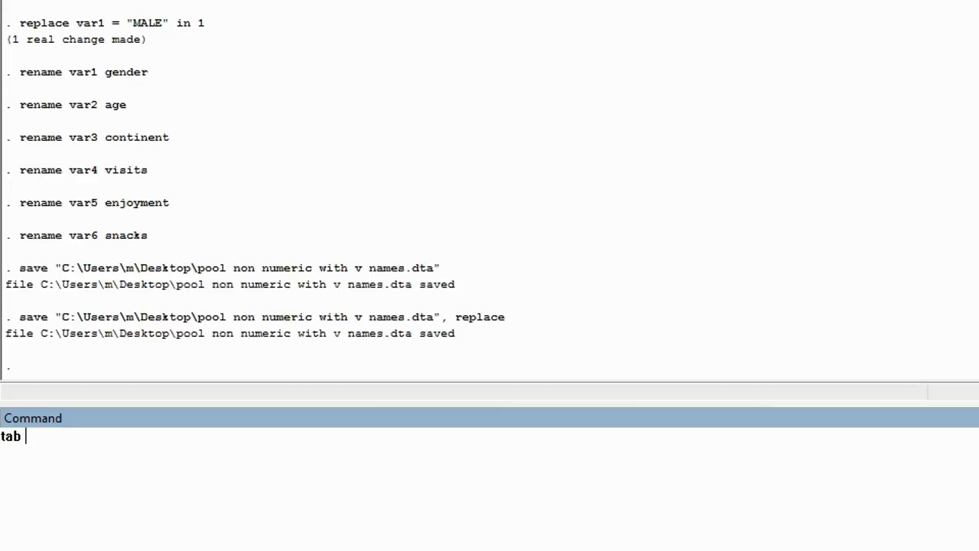
{"action": "type", "text": "gender"}
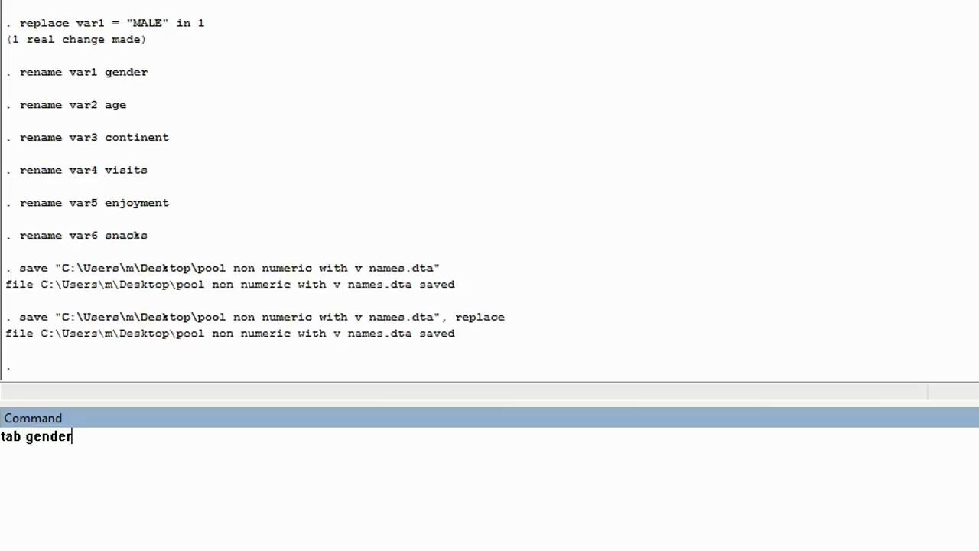
{"action": "key", "text": "Return"}
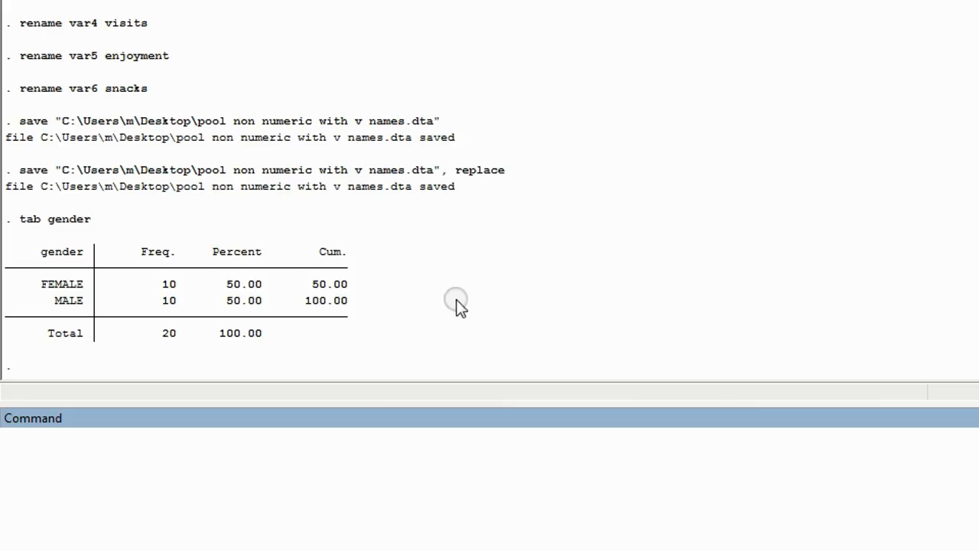
{"action": "mouse_move", "coordinate": [52, 294]}
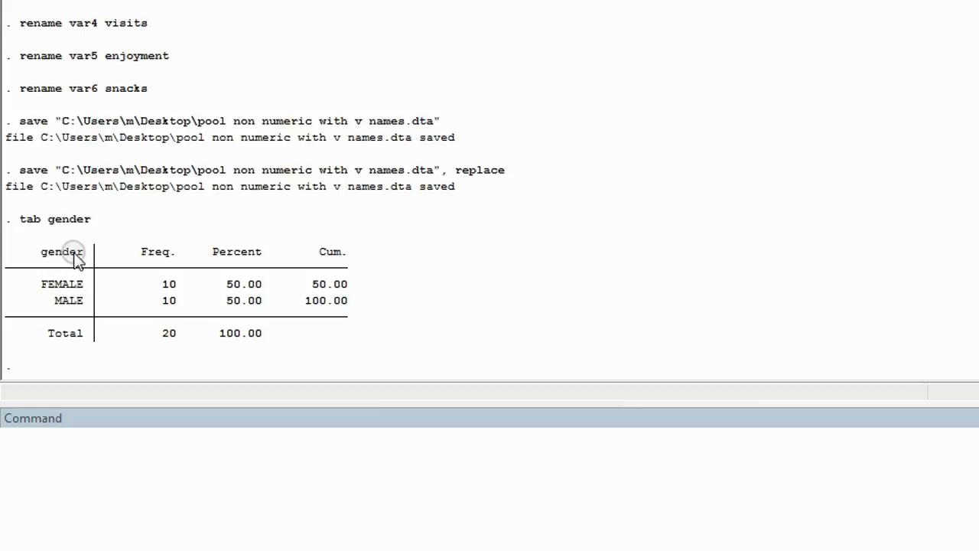
{"action": "mouse_move", "coordinate": [77, 307]}
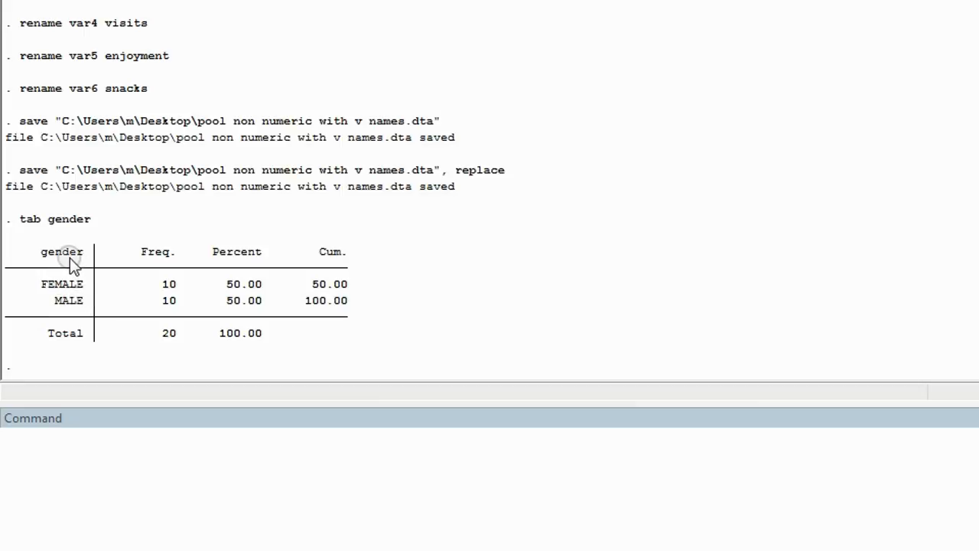
{"action": "mouse_move", "coordinate": [80, 257]}
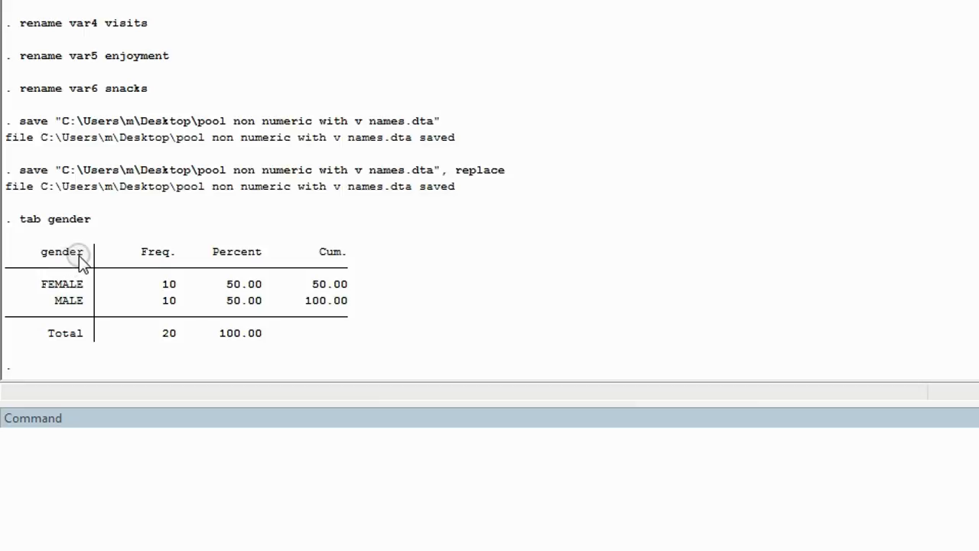
{"action": "mouse_move", "coordinate": [223, 3]}
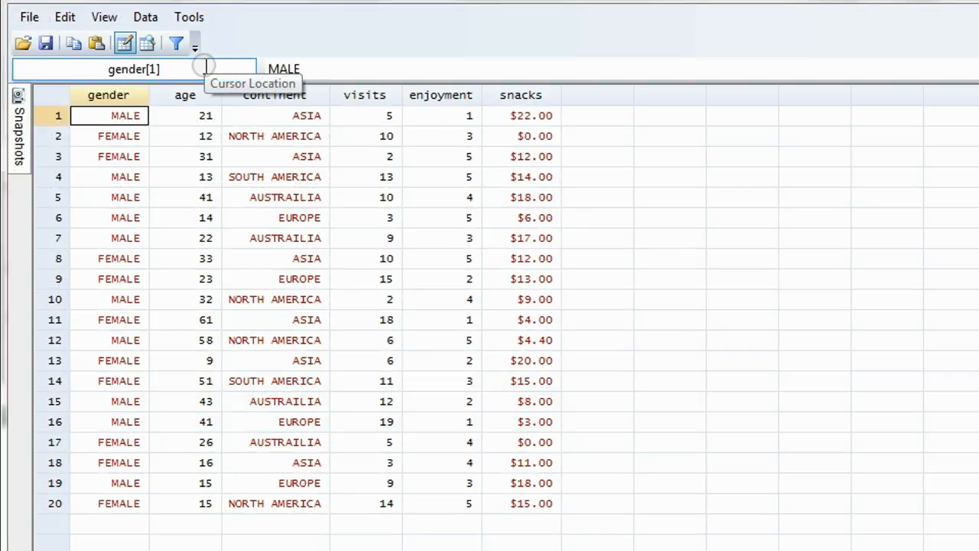
Check gender values of several observations in the data editor against the table
{"action": "left_click", "coordinate": [109, 176]}
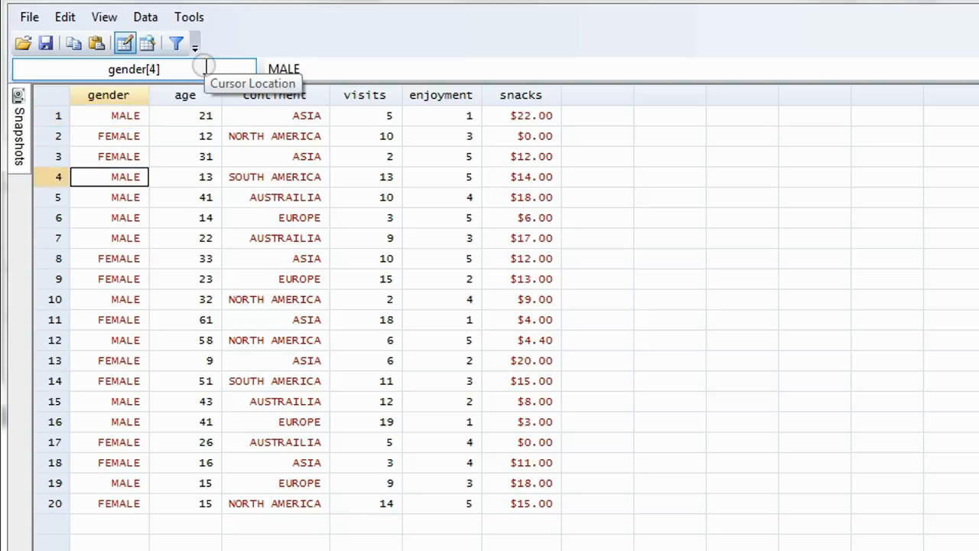
{"action": "left_click", "coordinate": [109, 298]}
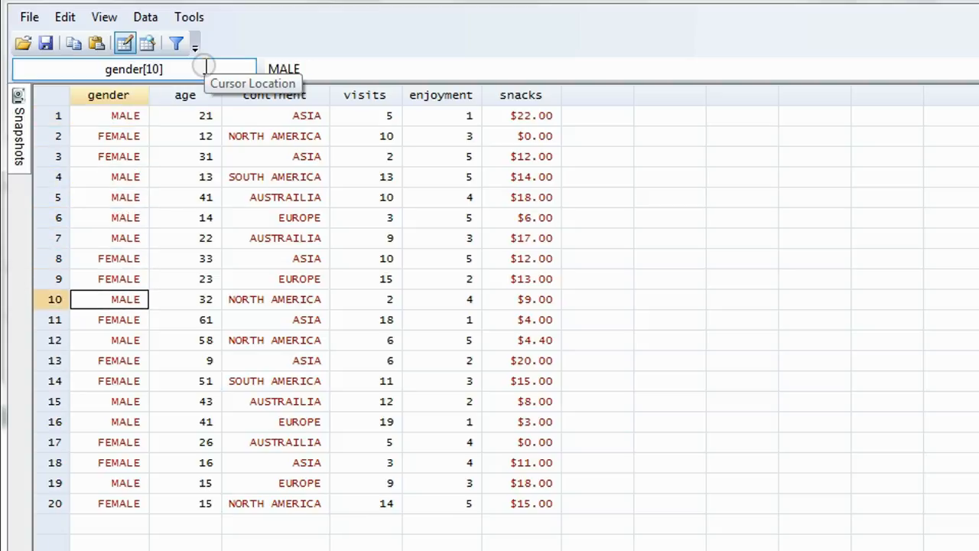
{"action": "left_click", "coordinate": [108, 380]}
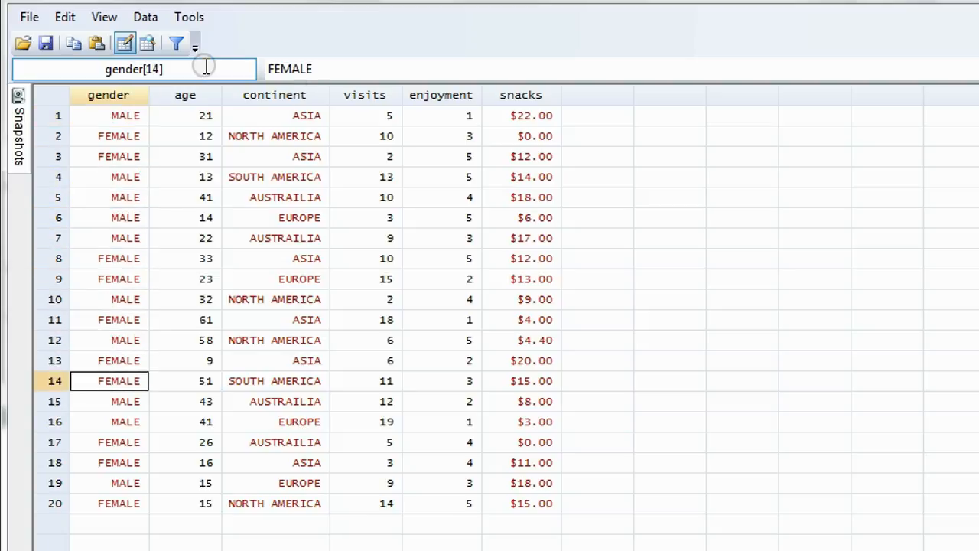
{"action": "left_click", "coordinate": [109, 484]}
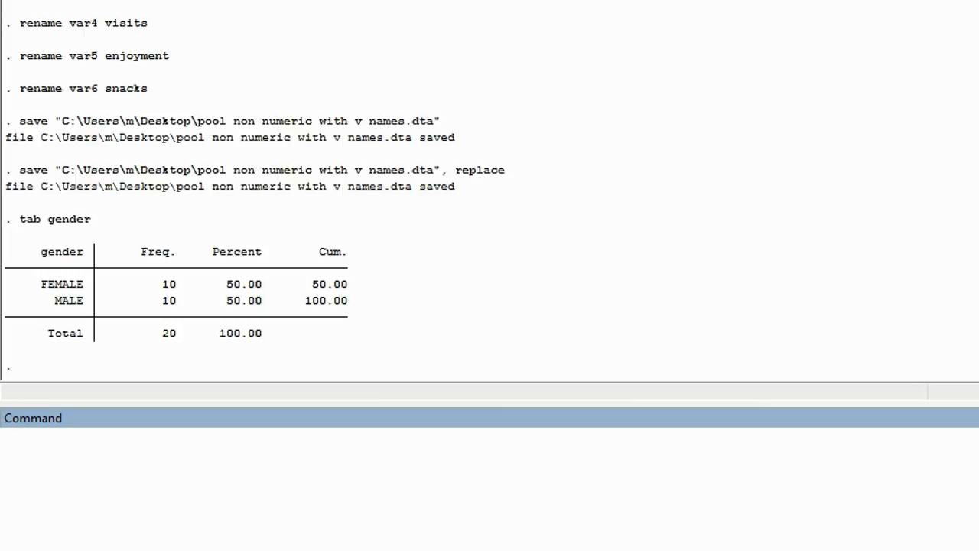
{"action": "mouse_move", "coordinate": [235, 450]}
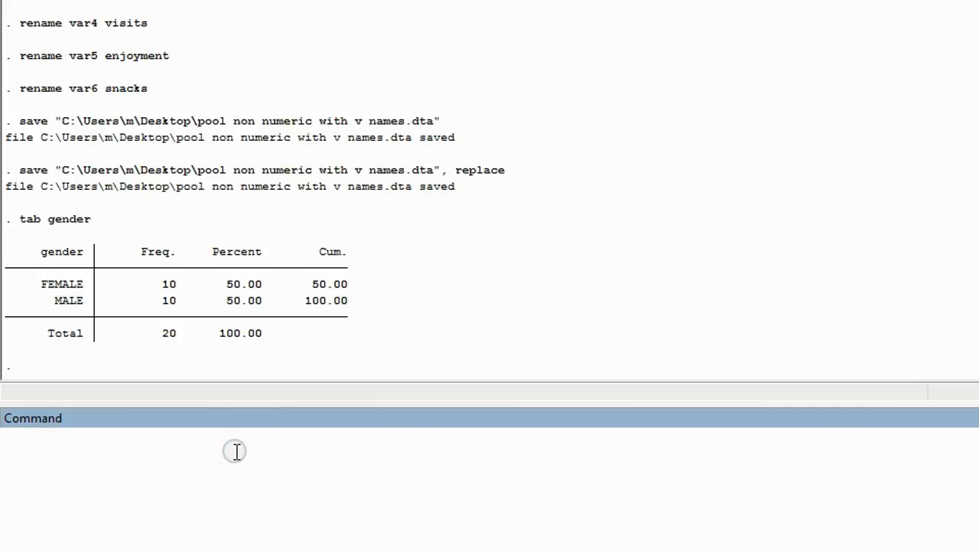
Enter tab continent to tabulate the continent frequencies
{"action": "type", "text": "tab"}
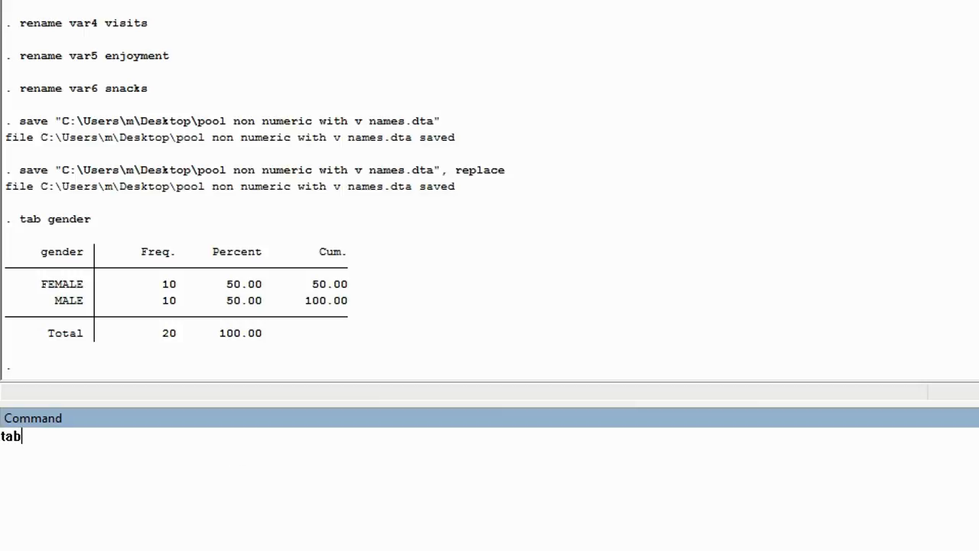
{"action": "type", "text": "co"}
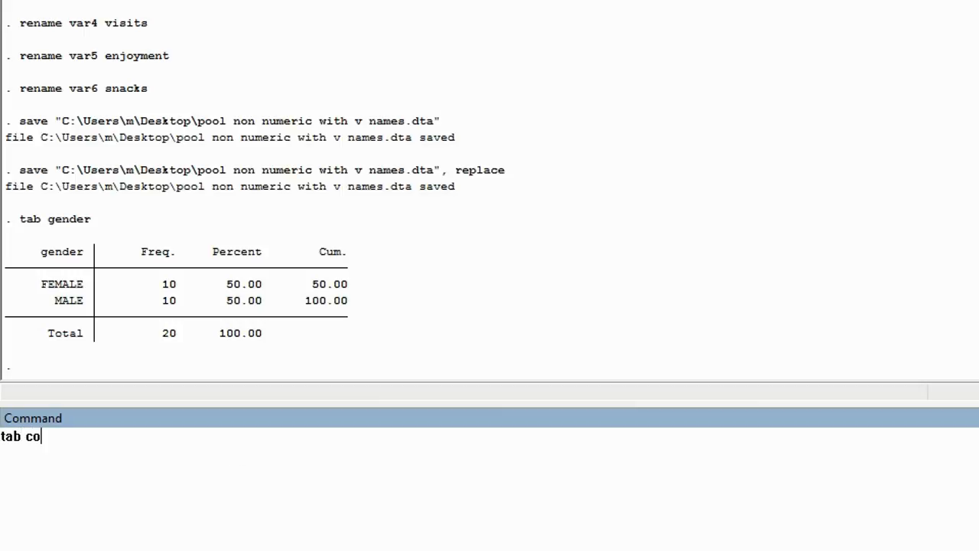
{"action": "type", "text": "nt"}
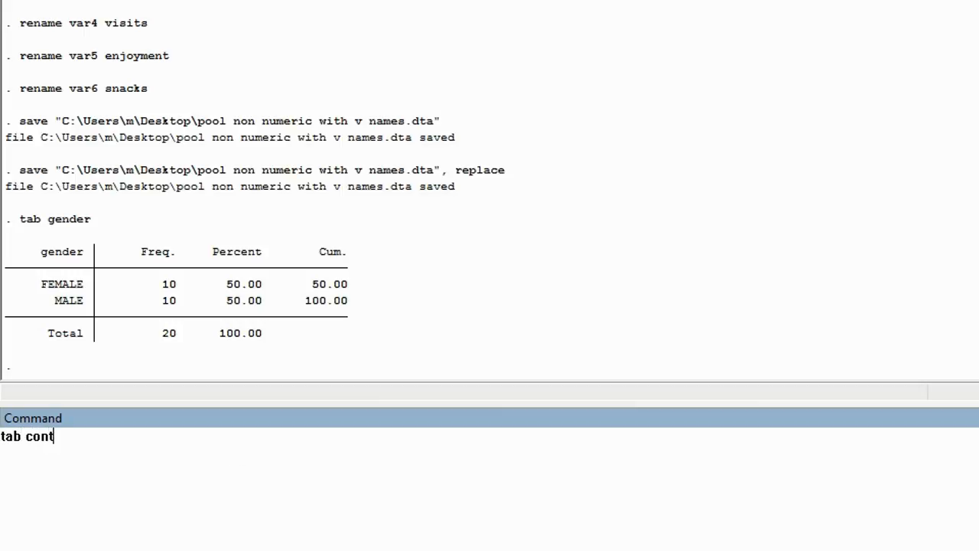
{"action": "type", "text": "inent"}
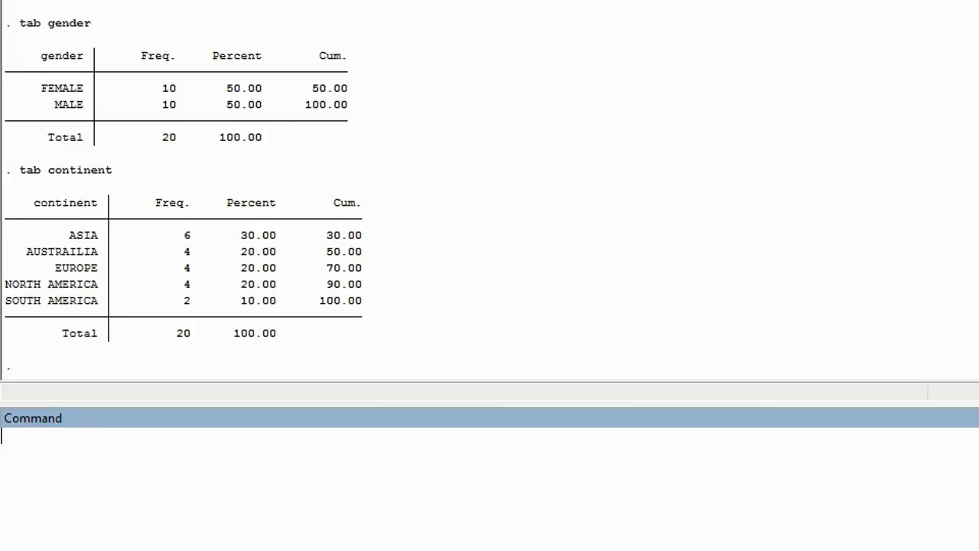
{"action": "mouse_move", "coordinate": [742, 437]}
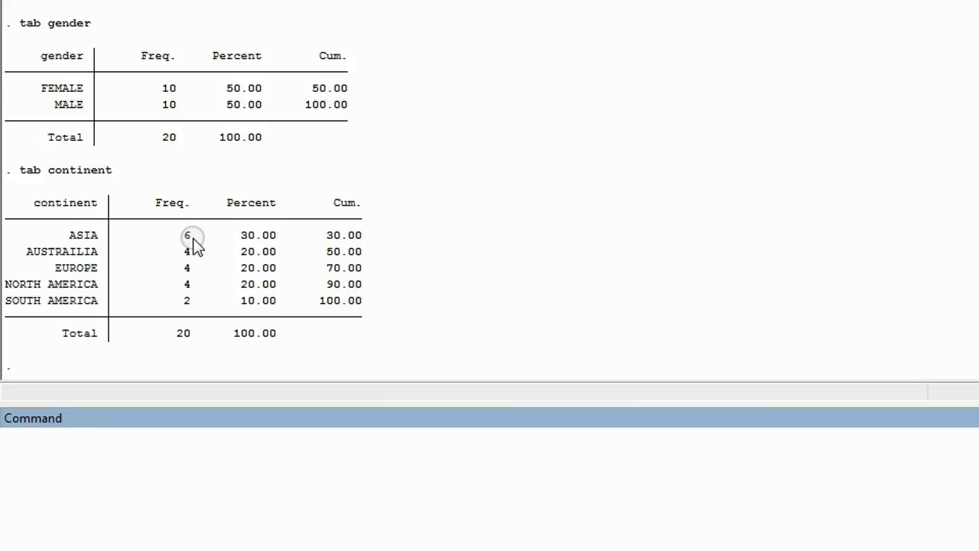
{"action": "mouse_move", "coordinate": [162, 260]}
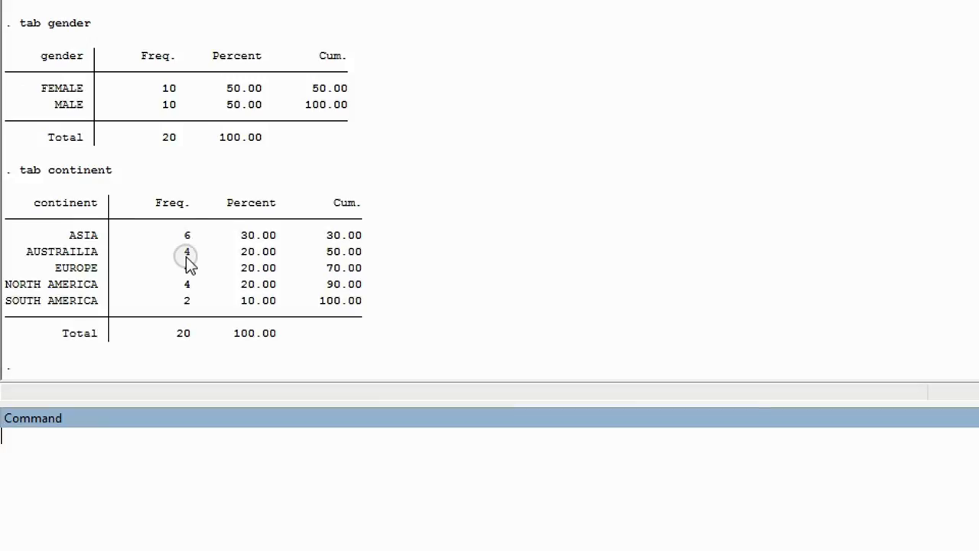
{"action": "mouse_move", "coordinate": [189, 293]}
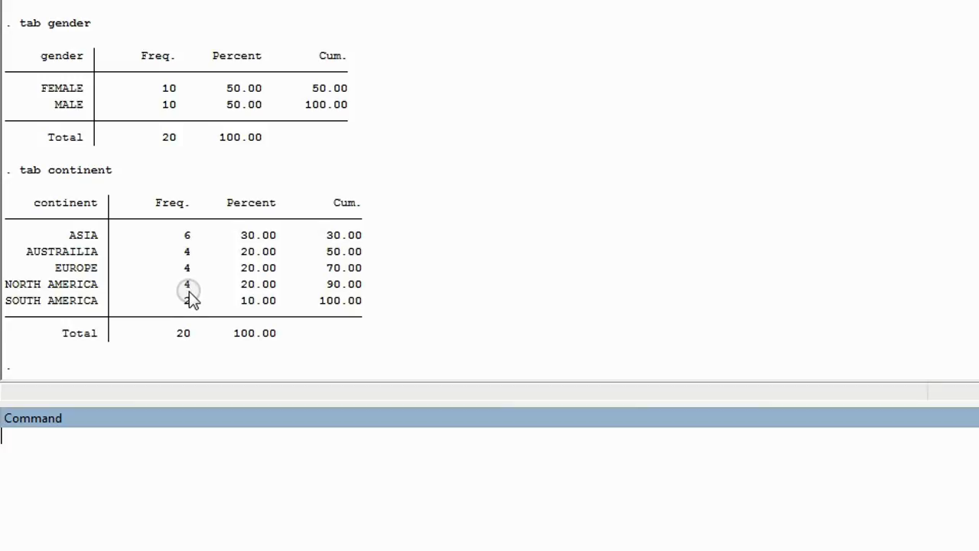
{"action": "mouse_move", "coordinate": [196, 305]}
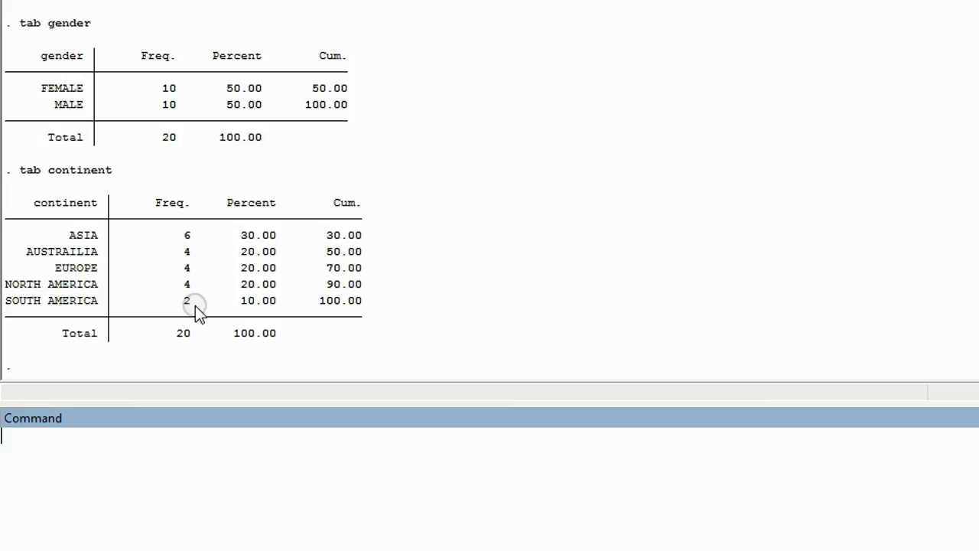
{"action": "mouse_move", "coordinate": [93, 306]}
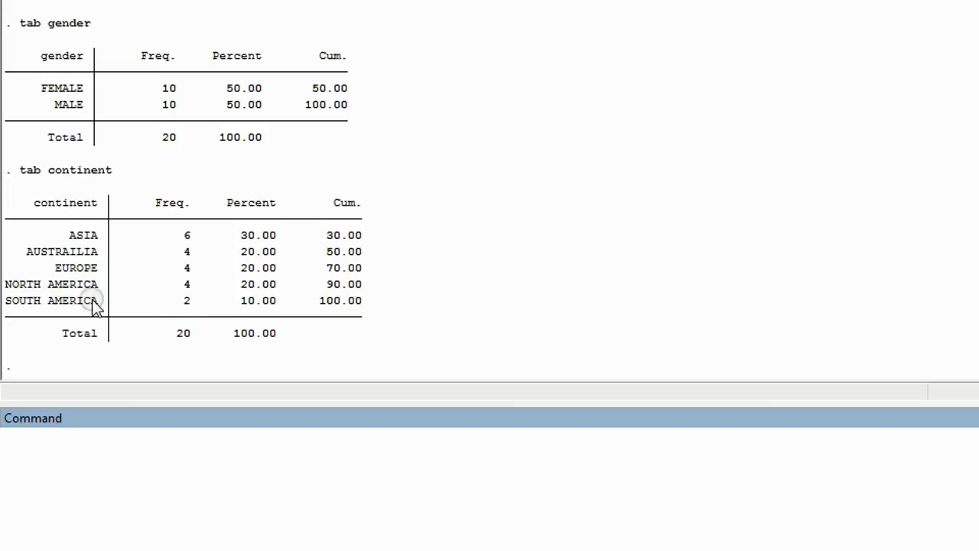
{"action": "mouse_move", "coordinate": [187, 306]}
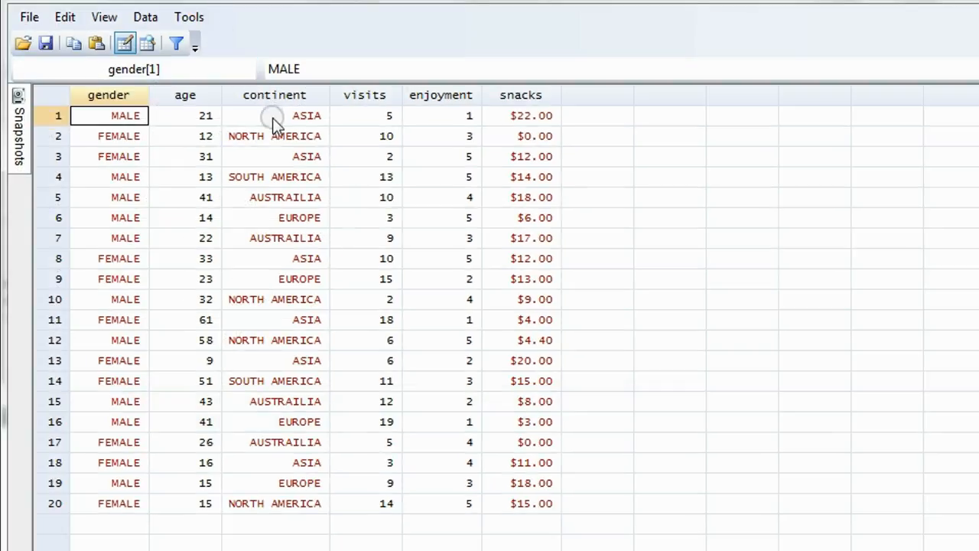
Inspect continent entries such as NORTH AMERICA in the data editor rows
{"action": "left_click", "coordinate": [276, 135]}
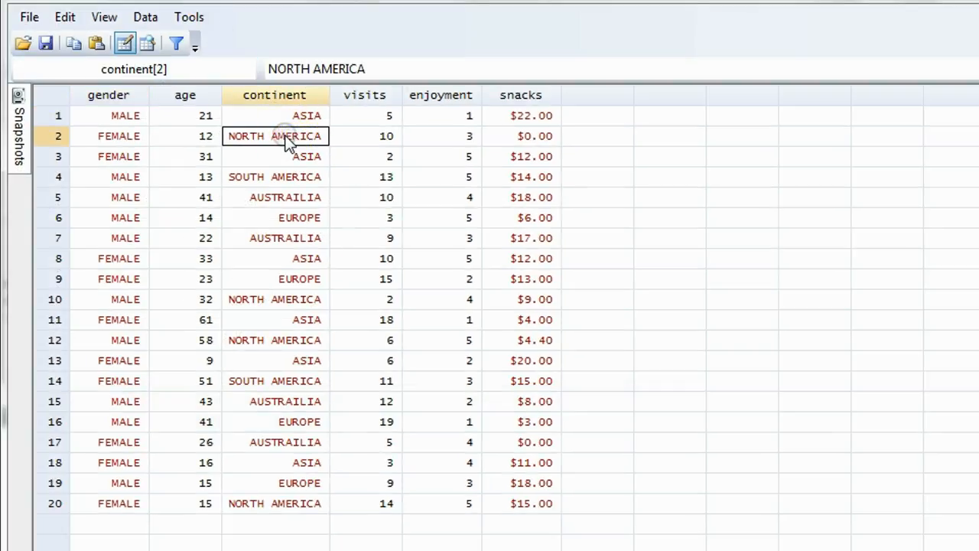
{"action": "left_click", "coordinate": [274, 177]}
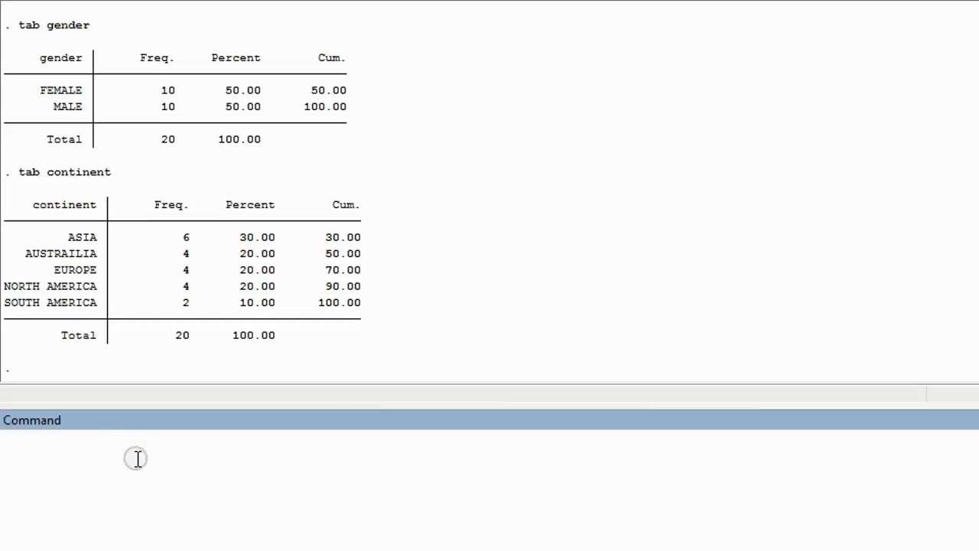
Run tab visits to show the visits frequency table with values 2 to 19
{"action": "type", "text": "tab"}
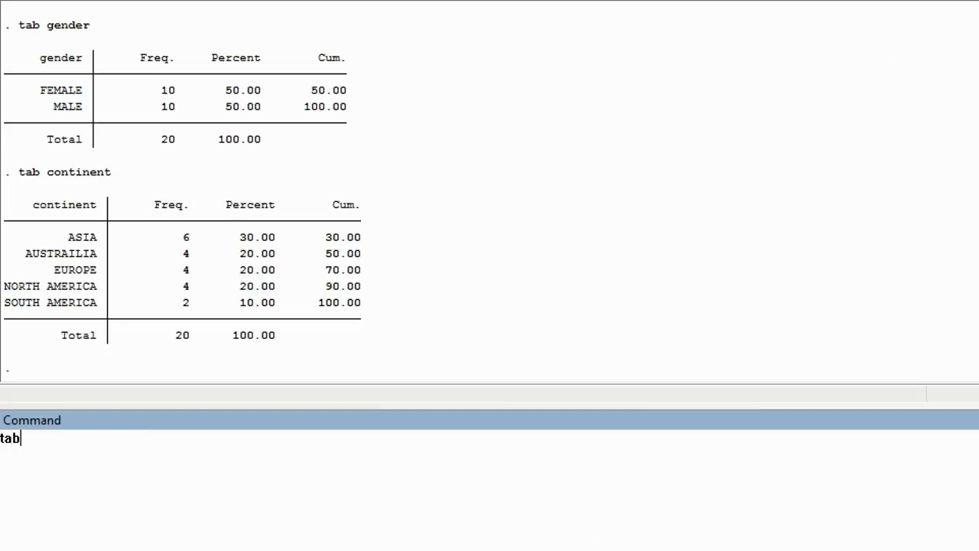
{"action": "type", "text": "visi"}
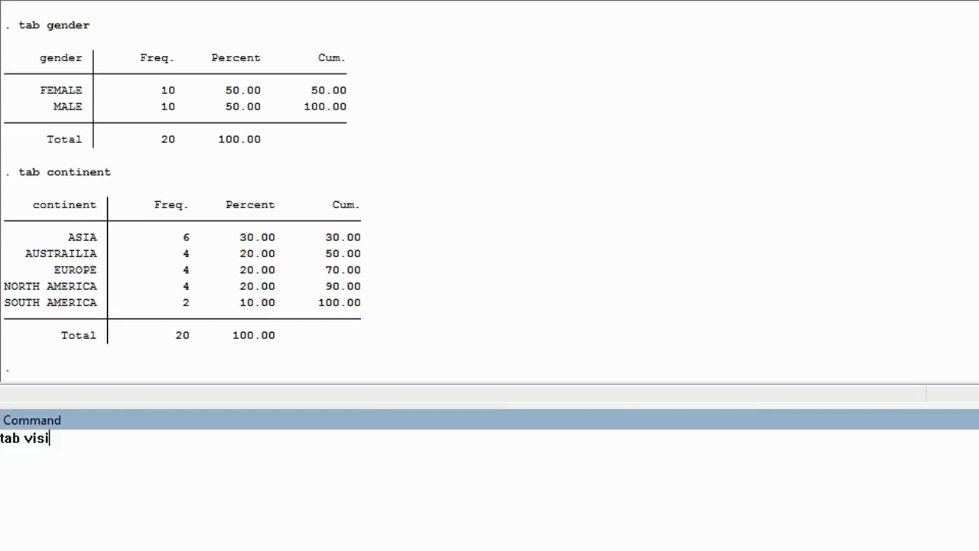
{"action": "type", "text": "ts"}
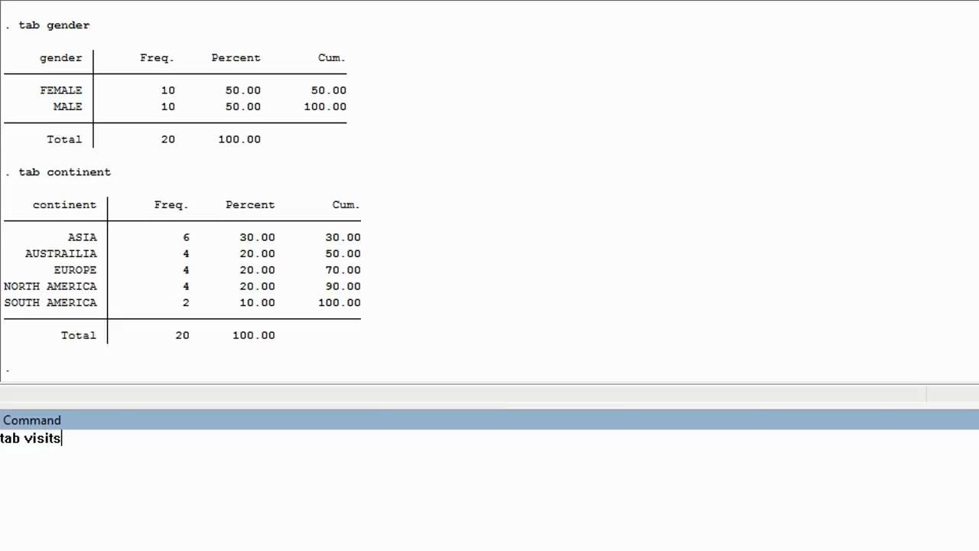
{"action": "key", "text": "Return"}
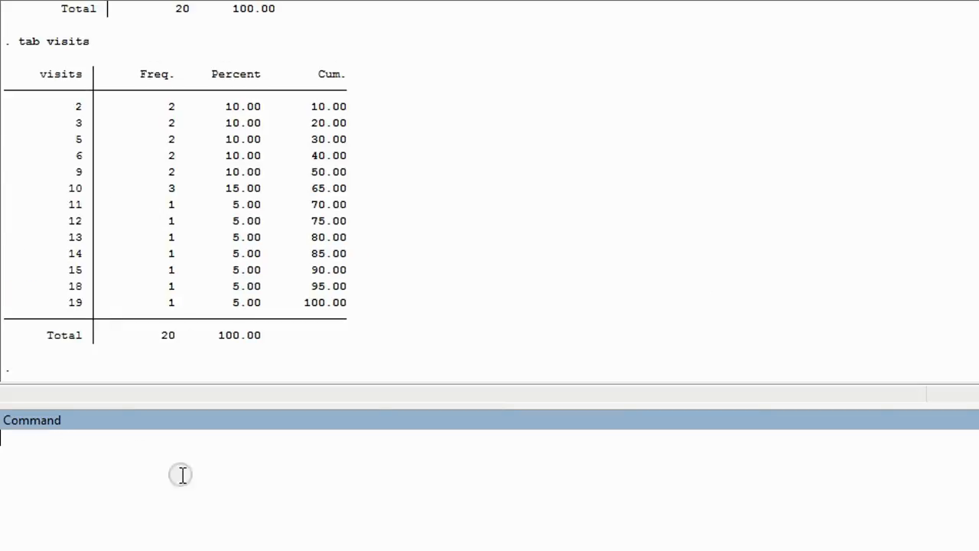
{"action": "mouse_move", "coordinate": [217, 289]}
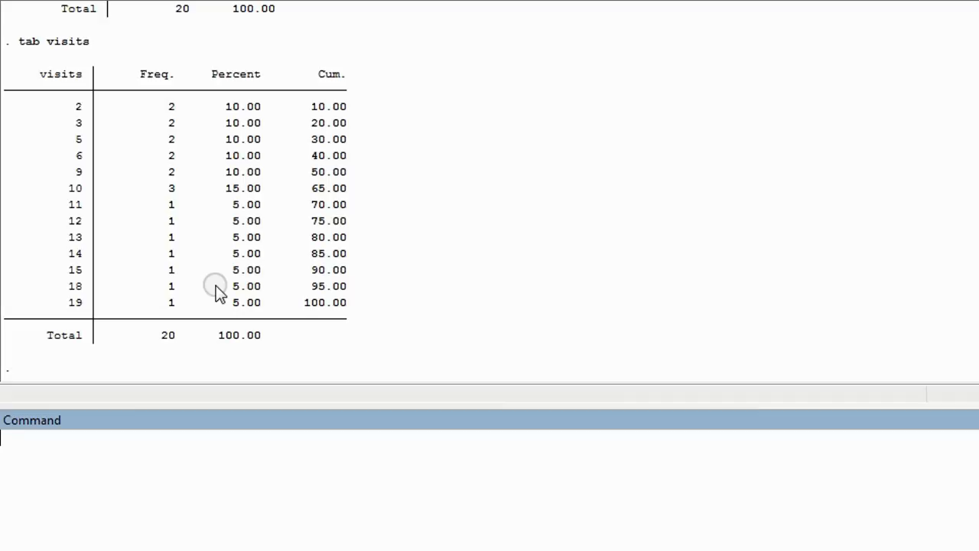
{"action": "mouse_move", "coordinate": [176, 107]}
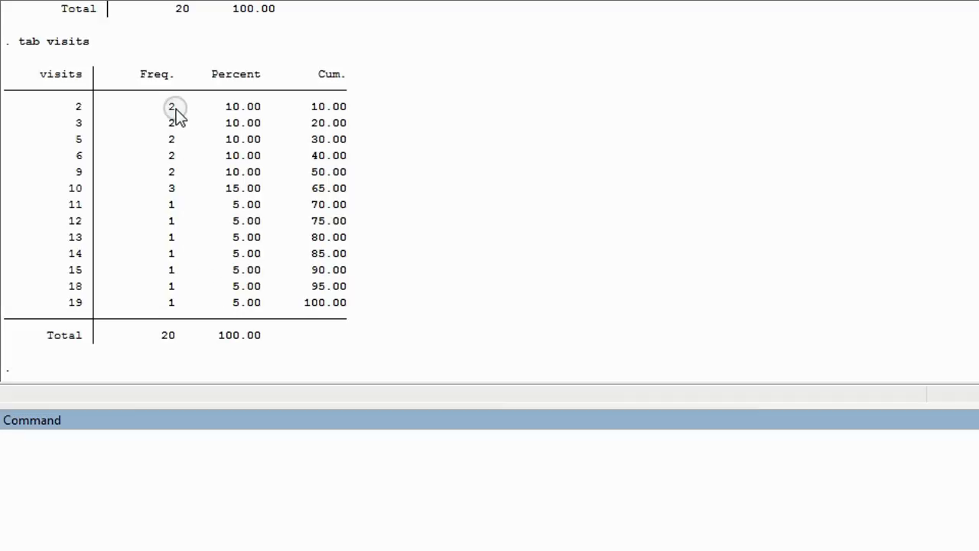
{"action": "mouse_move", "coordinate": [76, 110]}
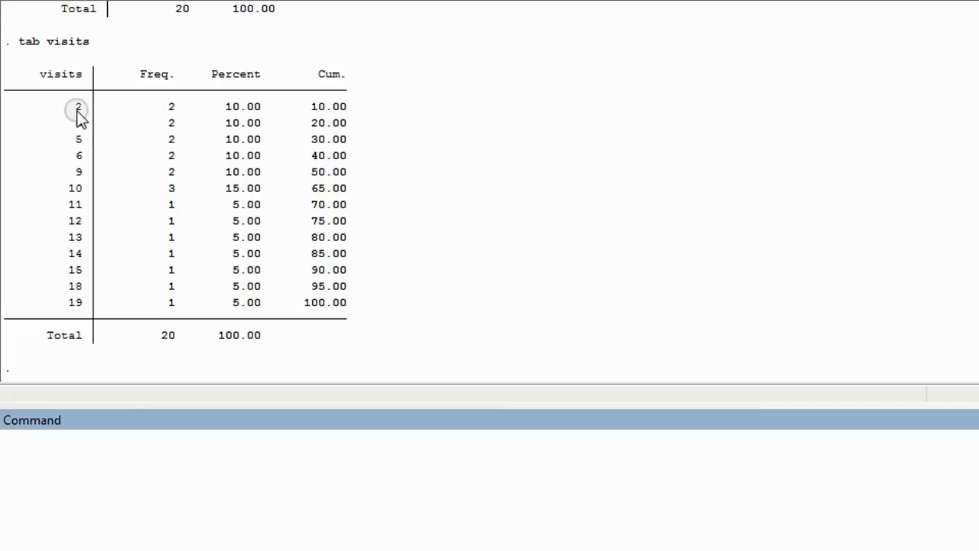
{"action": "mouse_move", "coordinate": [176, 136]}
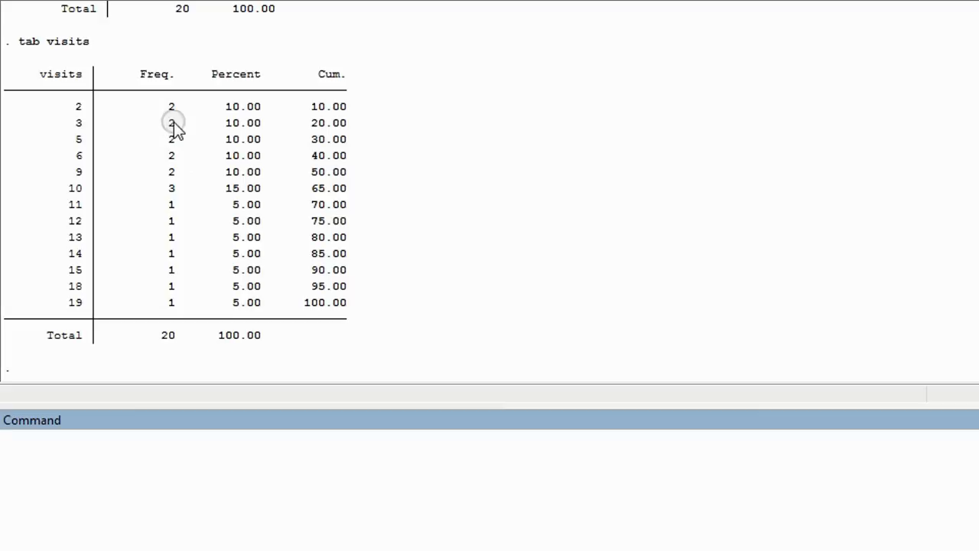
{"action": "mouse_move", "coordinate": [178, 191]}
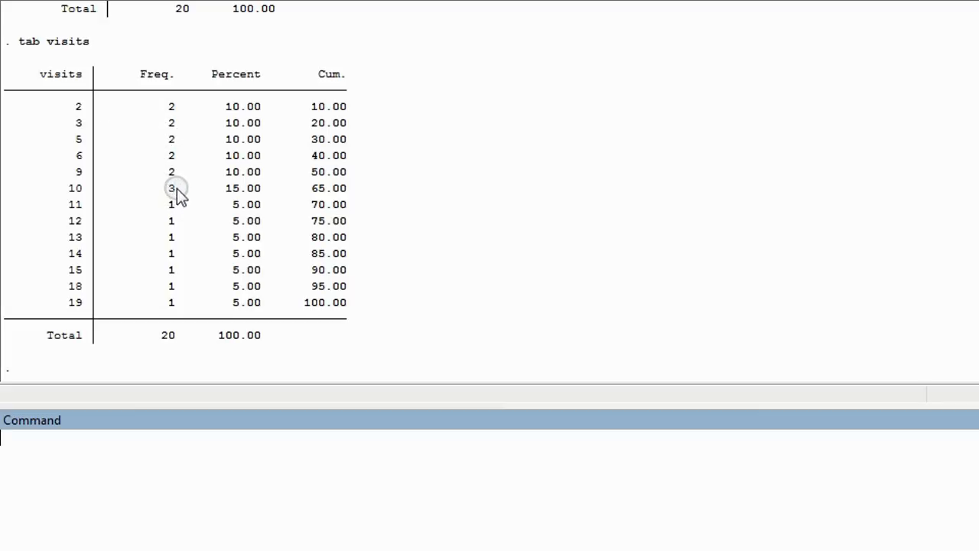
{"action": "mouse_move", "coordinate": [161, 197]}
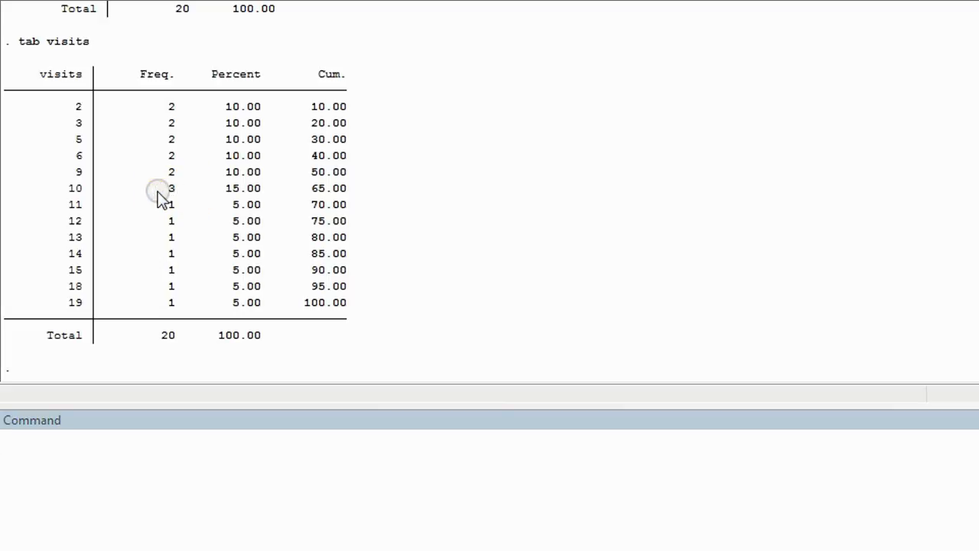
{"action": "mouse_move", "coordinate": [79, 196]}
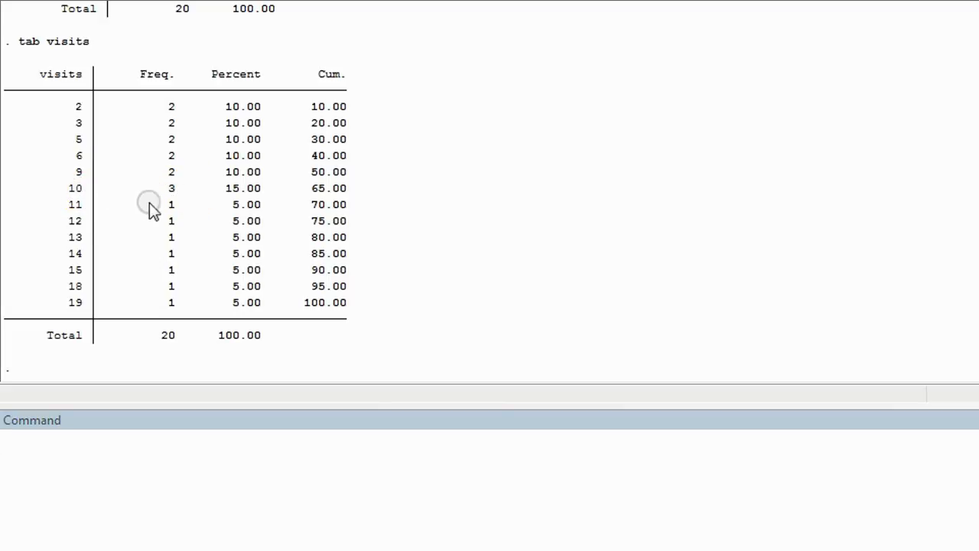
{"action": "mouse_move", "coordinate": [84, 213]}
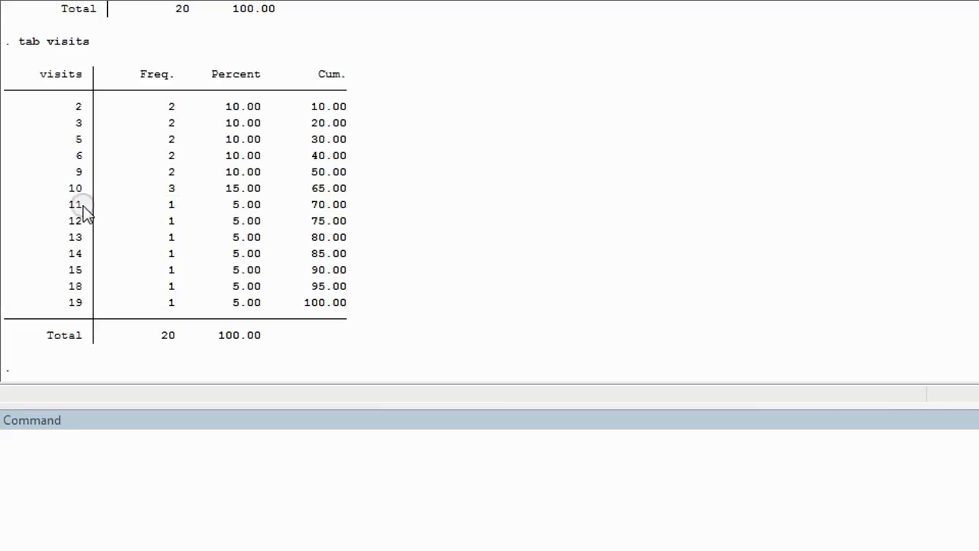
{"action": "mouse_move", "coordinate": [171, 226]}
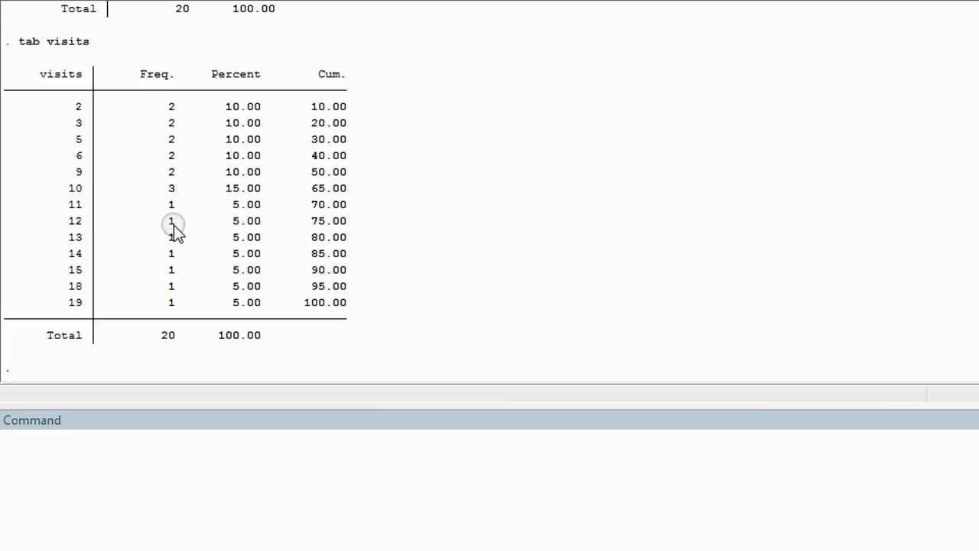
{"action": "mouse_move", "coordinate": [79, 226]}
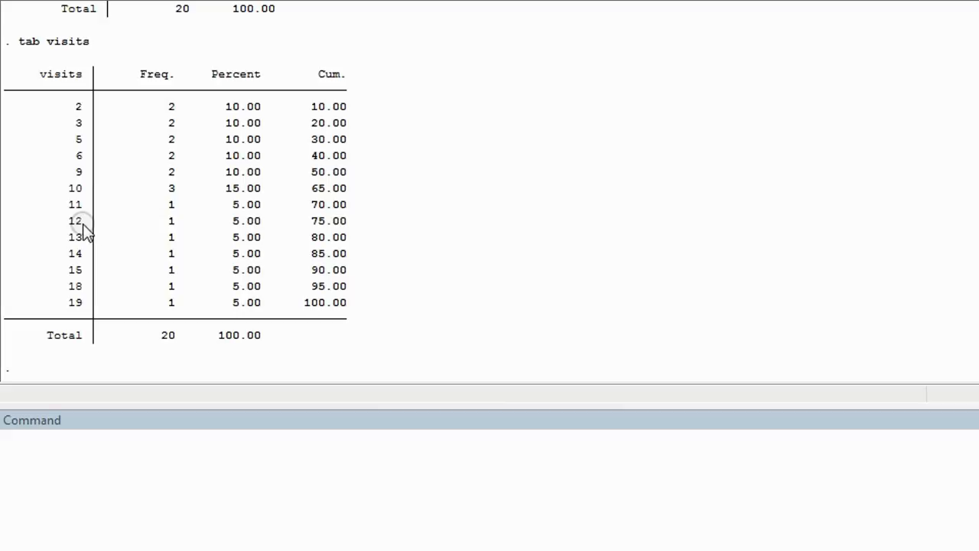
{"action": "mouse_move", "coordinate": [146, 108]}
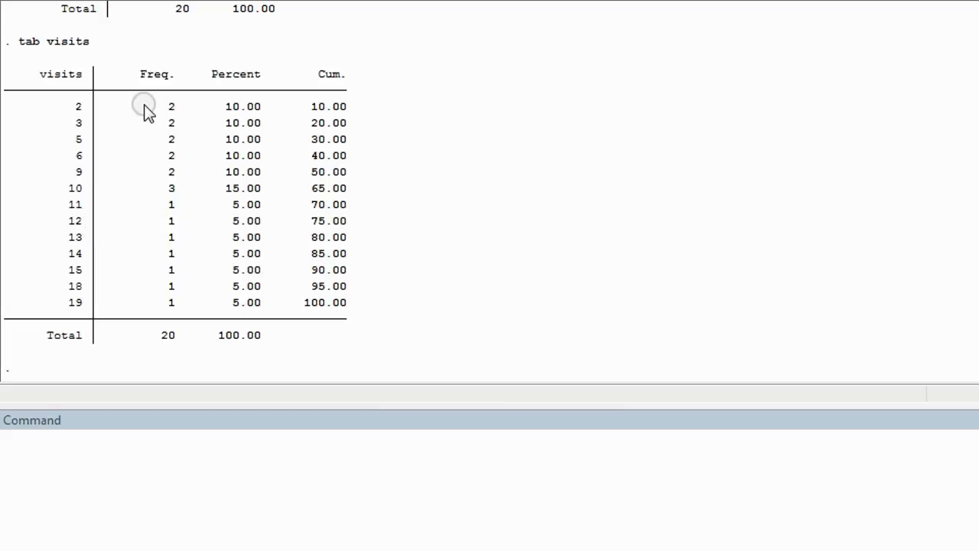
{"action": "mouse_move", "coordinate": [147, 156]}
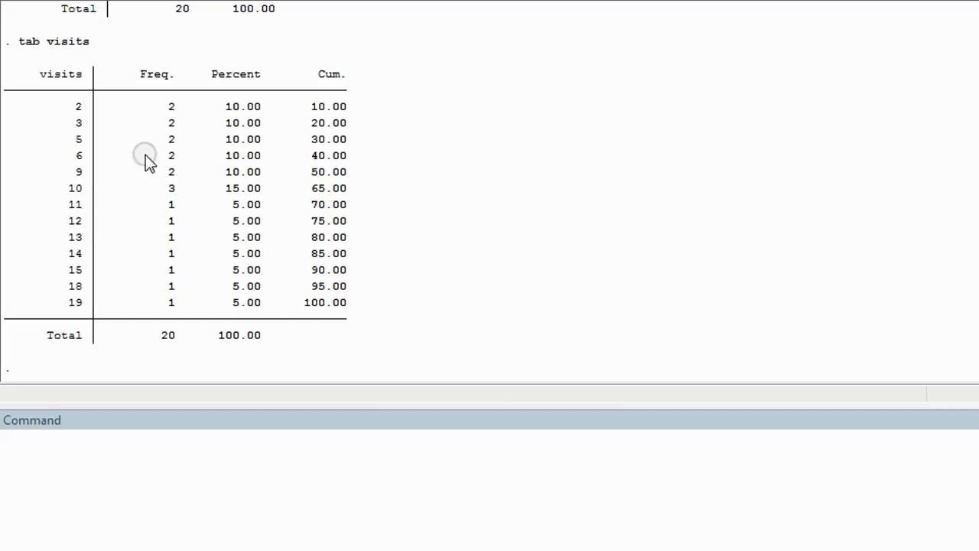
{"action": "mouse_move", "coordinate": [134, 263]}
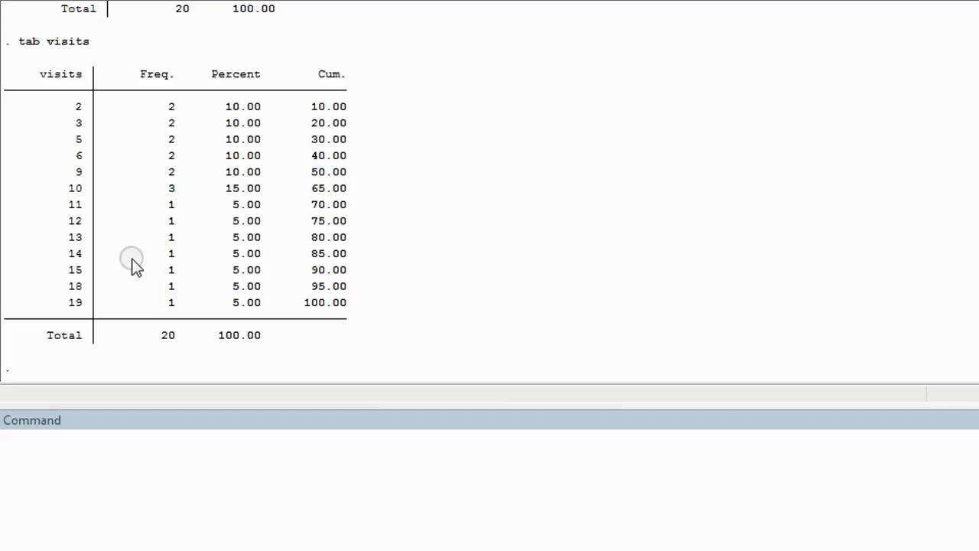
{"action": "mouse_move", "coordinate": [132, 218]}
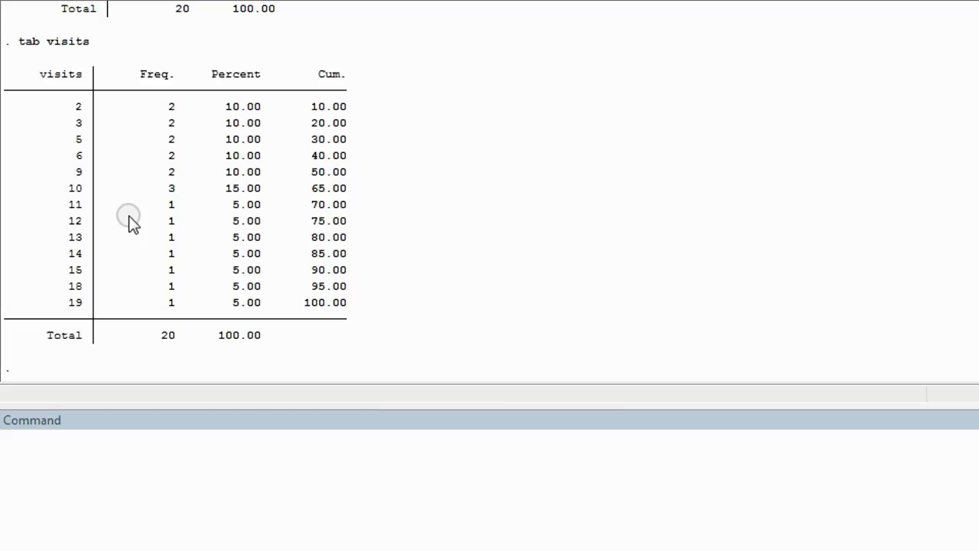
{"action": "mouse_move", "coordinate": [131, 198]}
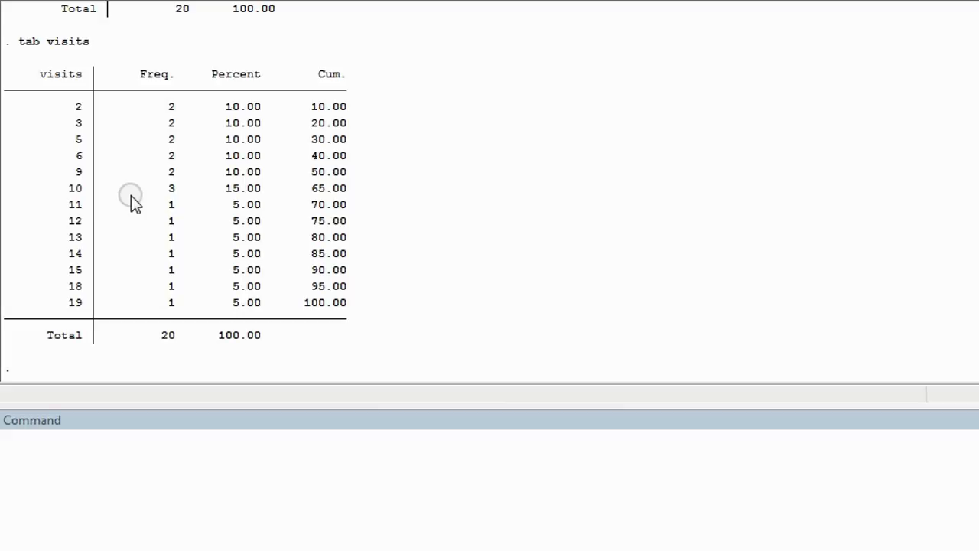
{"action": "mouse_move", "coordinate": [175, 197]}
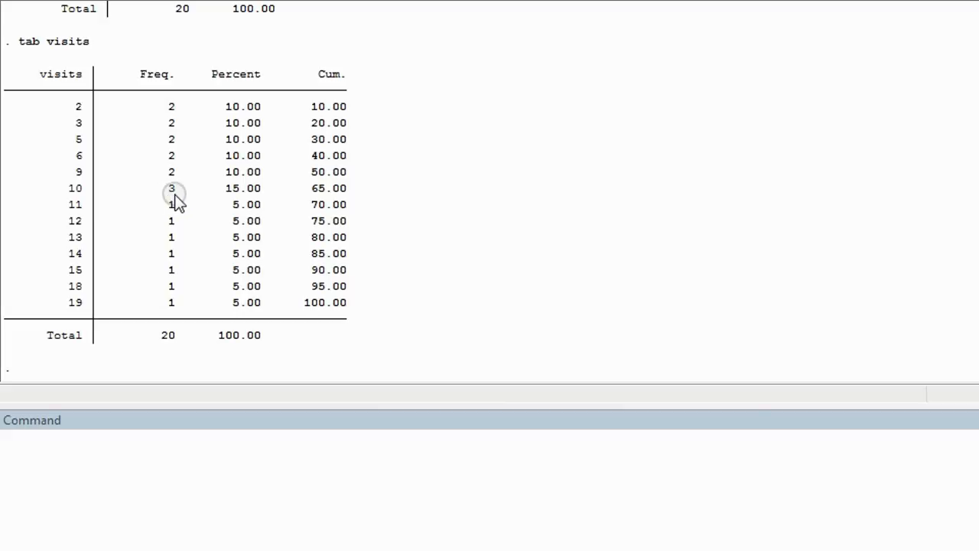
{"action": "mouse_move", "coordinate": [77, 201]}
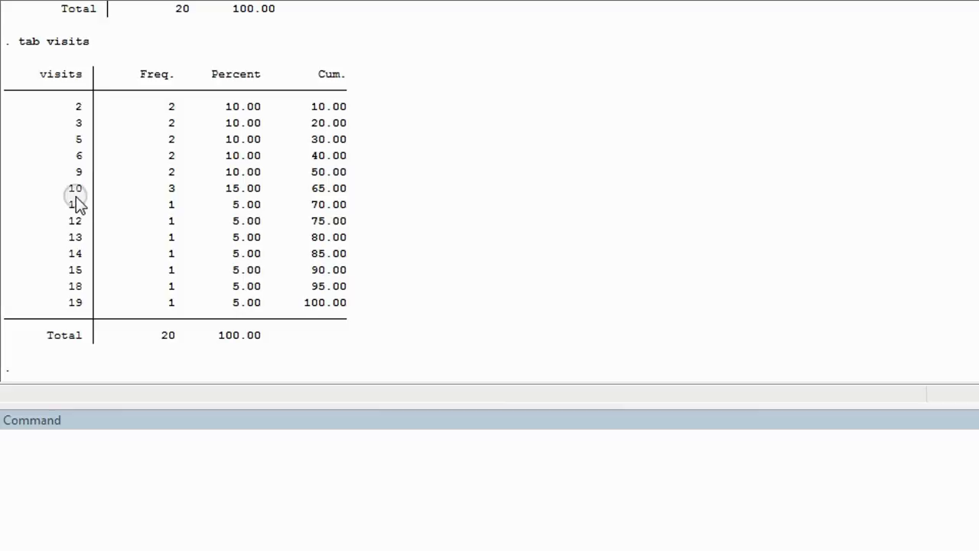
{"action": "mouse_move", "coordinate": [172, 202]}
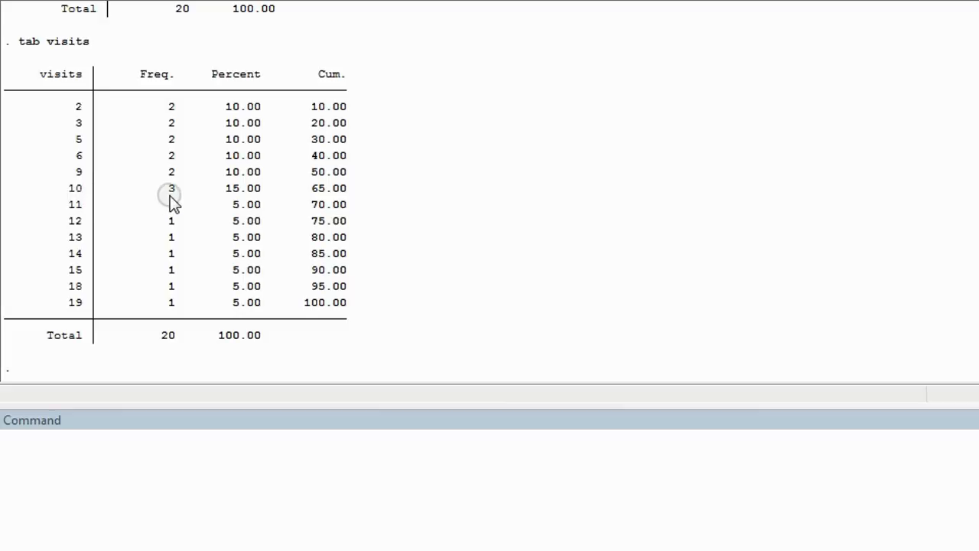
{"action": "mouse_move", "coordinate": [77, 202]}
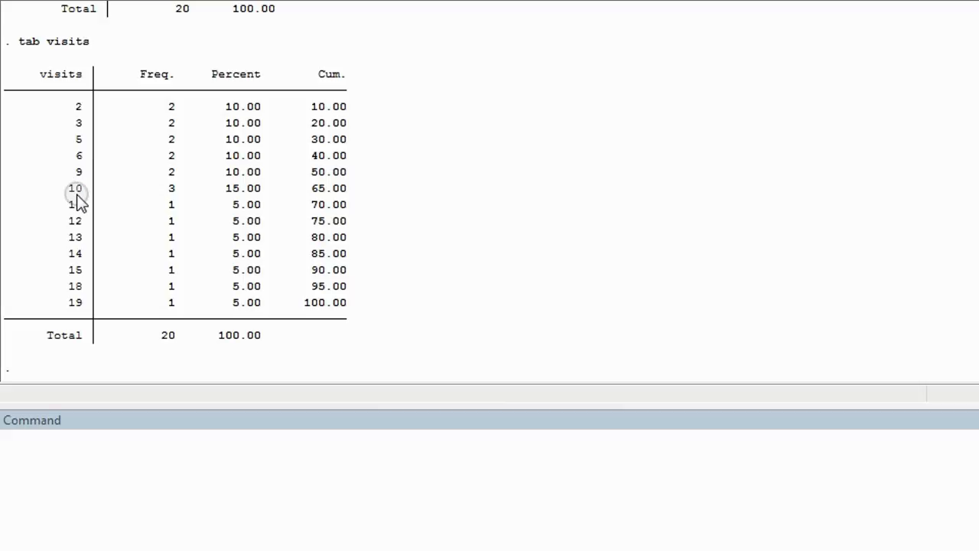
{"action": "mouse_move", "coordinate": [211, 22]}
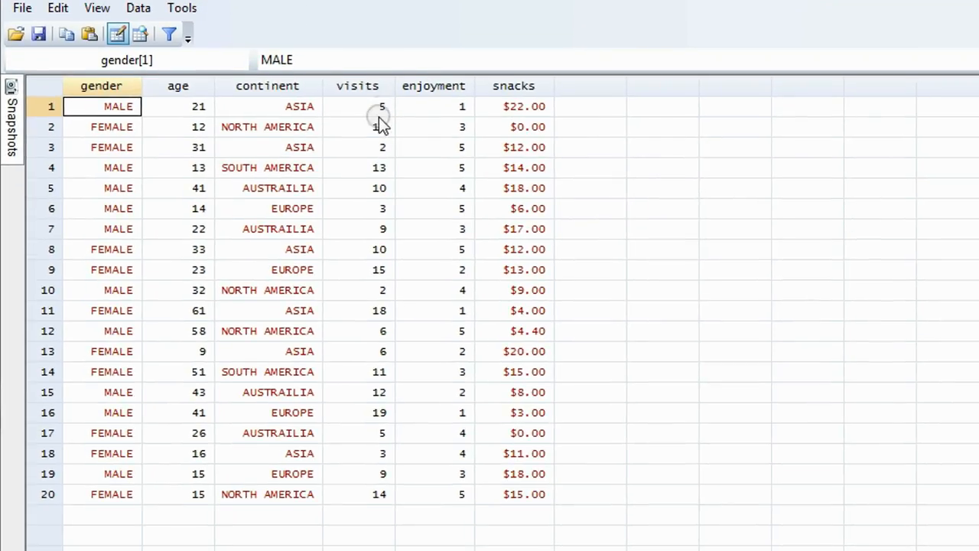
Inspect the visits values for observations 2, 7, 17, 9 and others in the data editor
{"action": "left_click", "coordinate": [358, 126]}
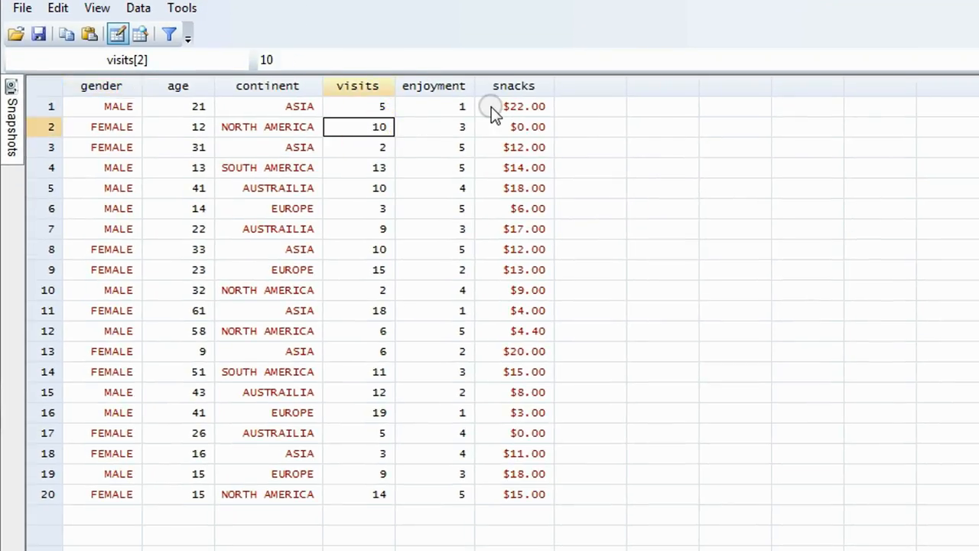
{"action": "left_click", "coordinate": [358, 230]}
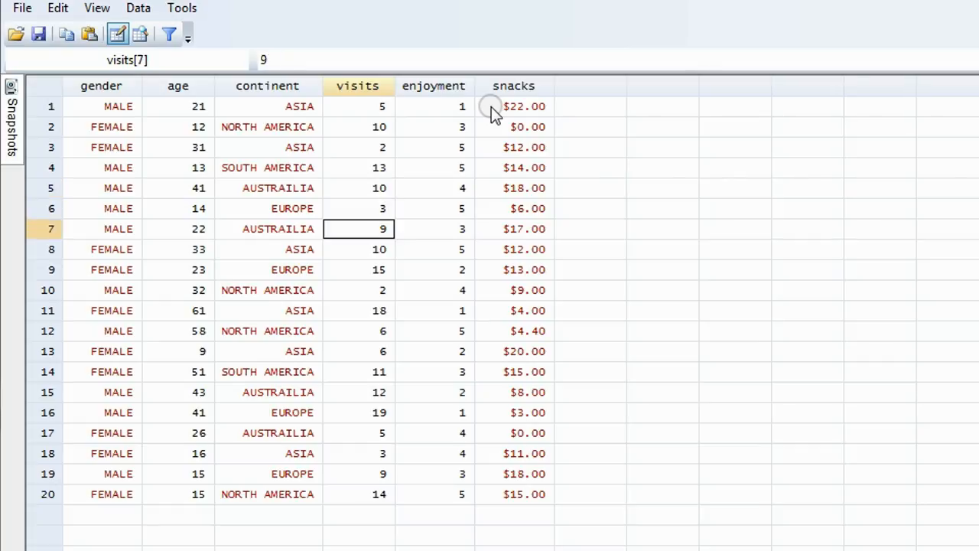
{"action": "left_click", "coordinate": [358, 331]}
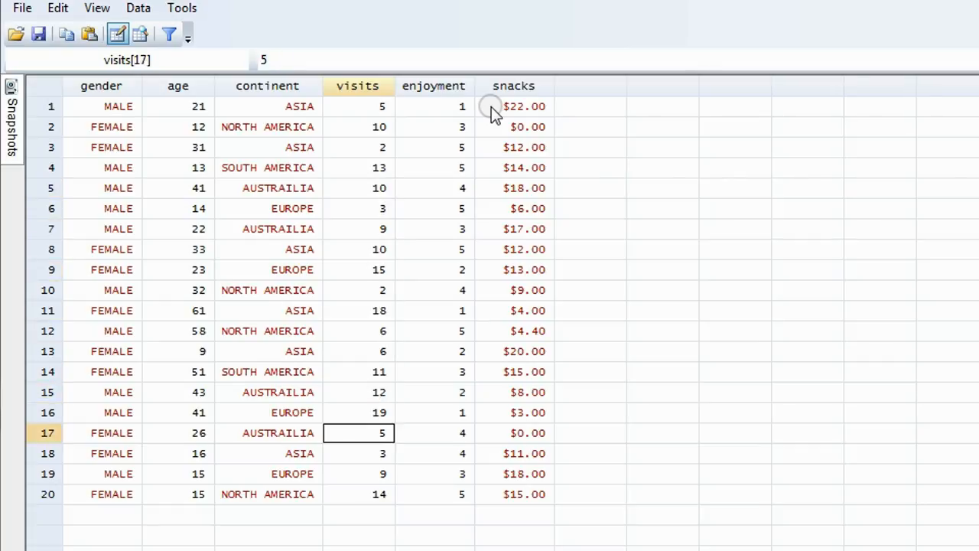
{"action": "left_click", "coordinate": [358, 126]}
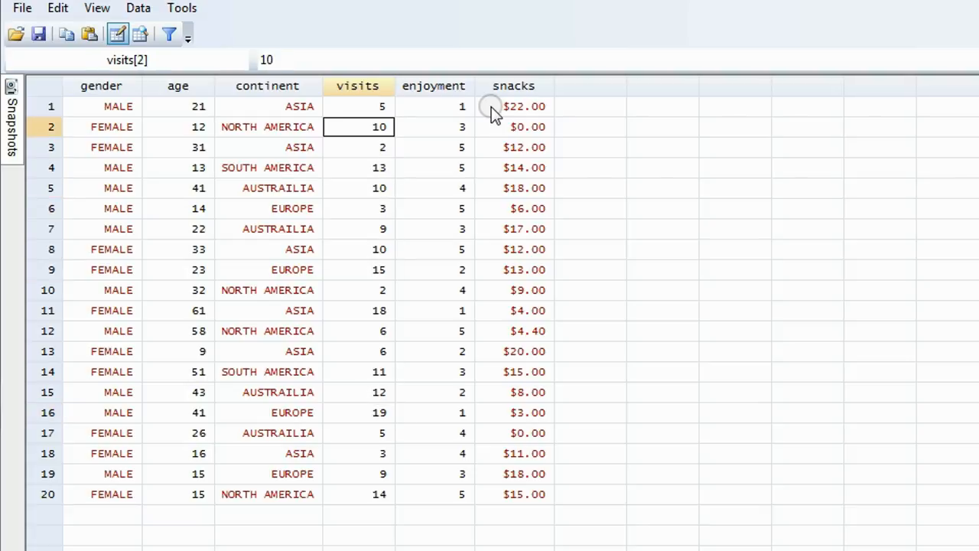
{"action": "left_click", "coordinate": [358, 269]}
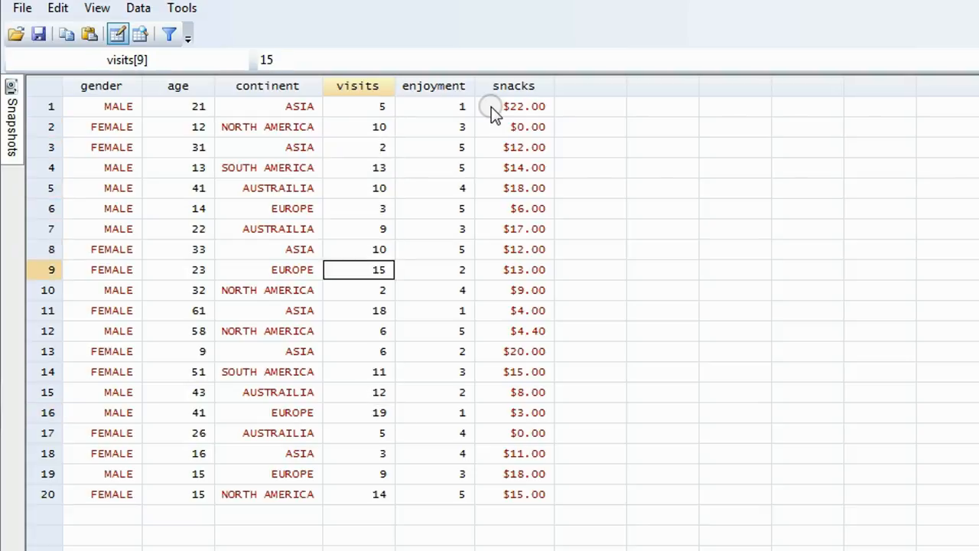
{"action": "left_click", "coordinate": [358, 475]}
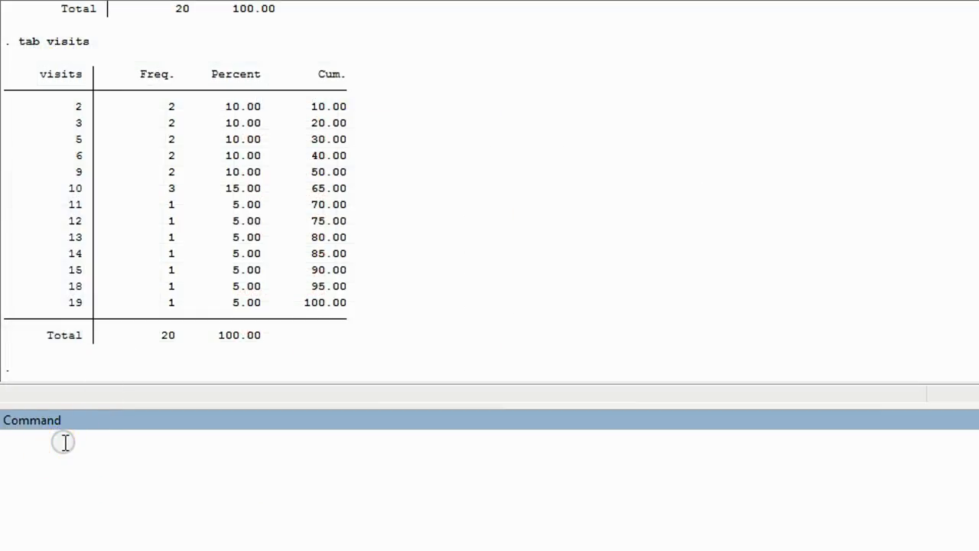
Run 'tab snacks' to get the one-way frequency table of snacks spending amounts
{"action": "type", "text": "ta"}
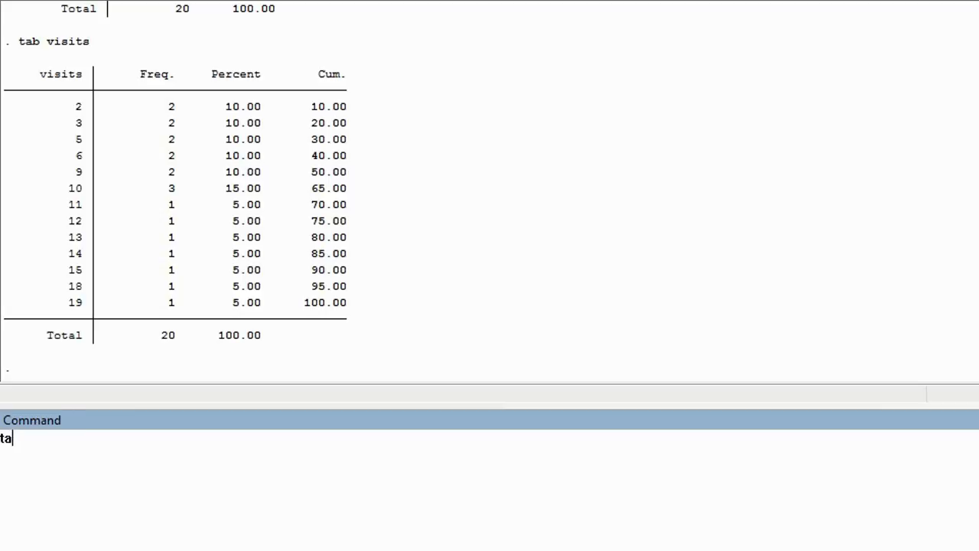
{"action": "type", "text": "b sna"}
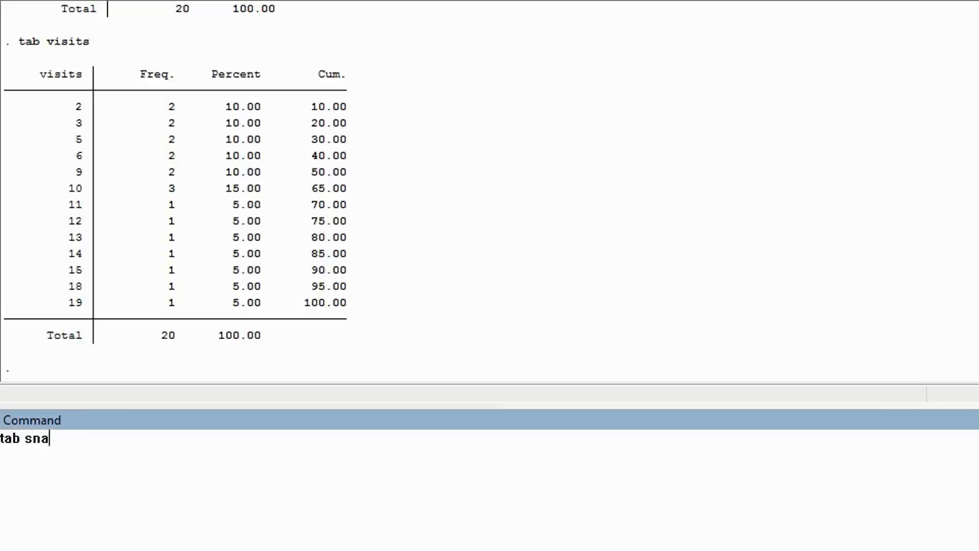
{"action": "type", "text": "cks"}
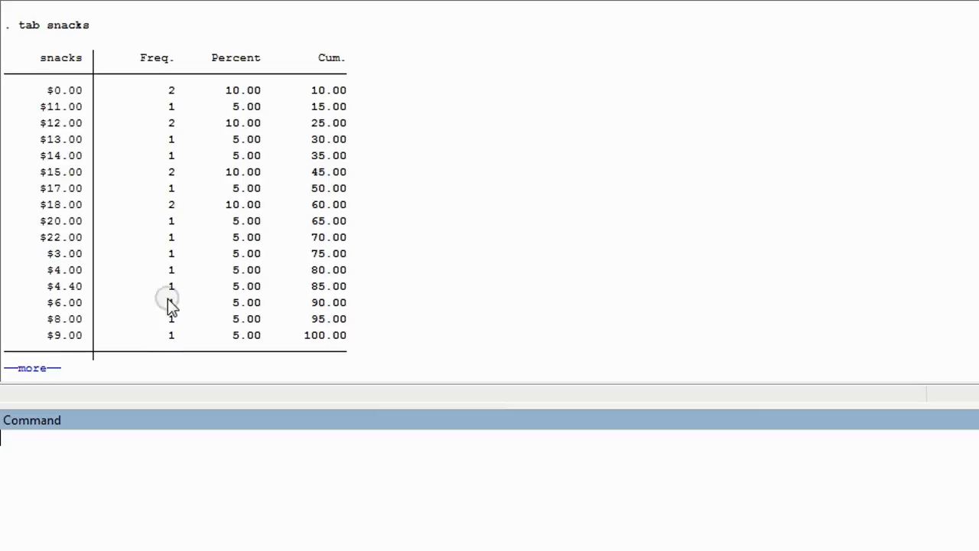
{"action": "mouse_move", "coordinate": [175, 90]}
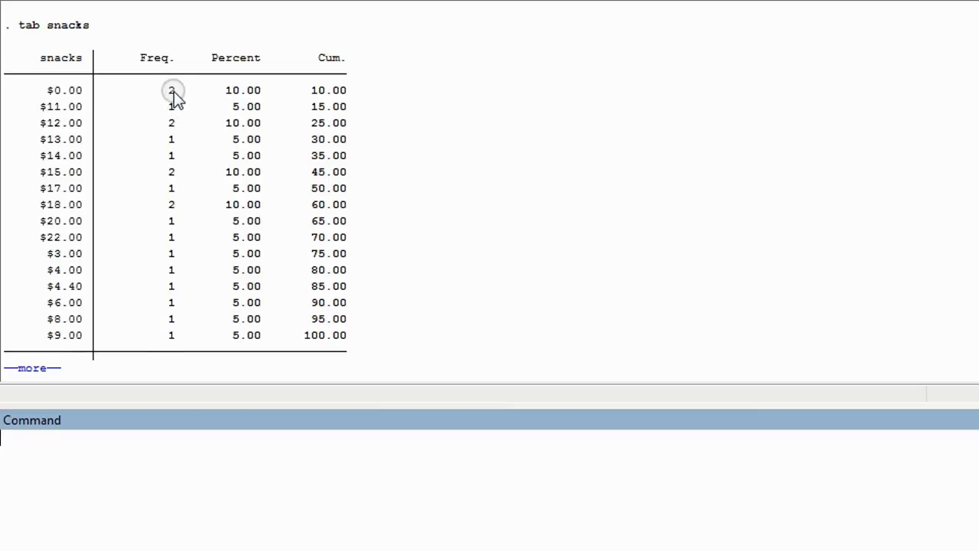
{"action": "mouse_move", "coordinate": [175, 171]}
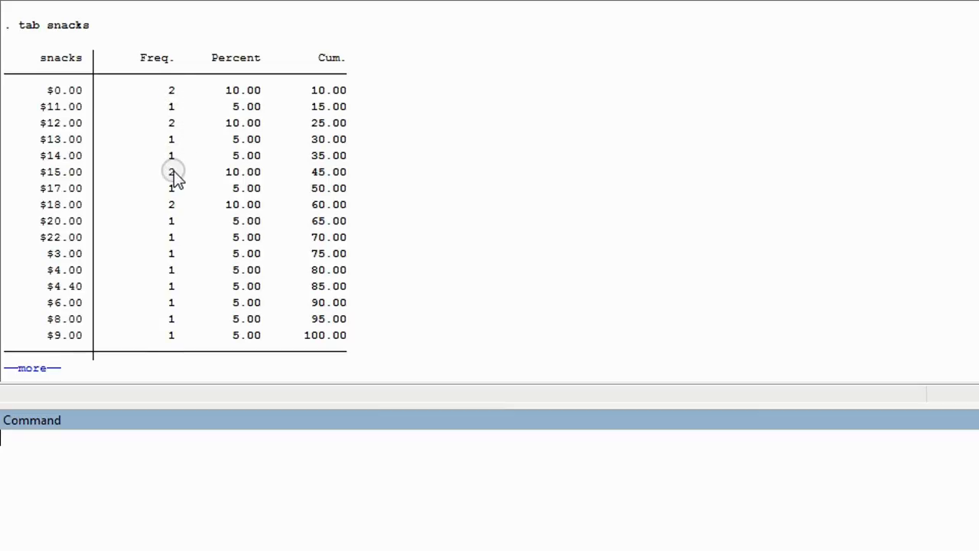
{"action": "mouse_move", "coordinate": [162, 214]}
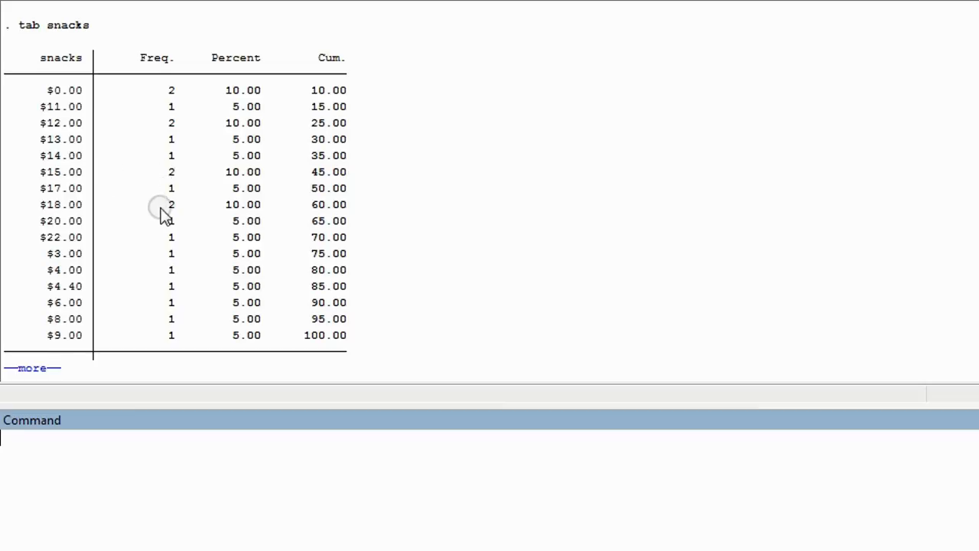
{"action": "left_click", "coordinate": [141, 206]}
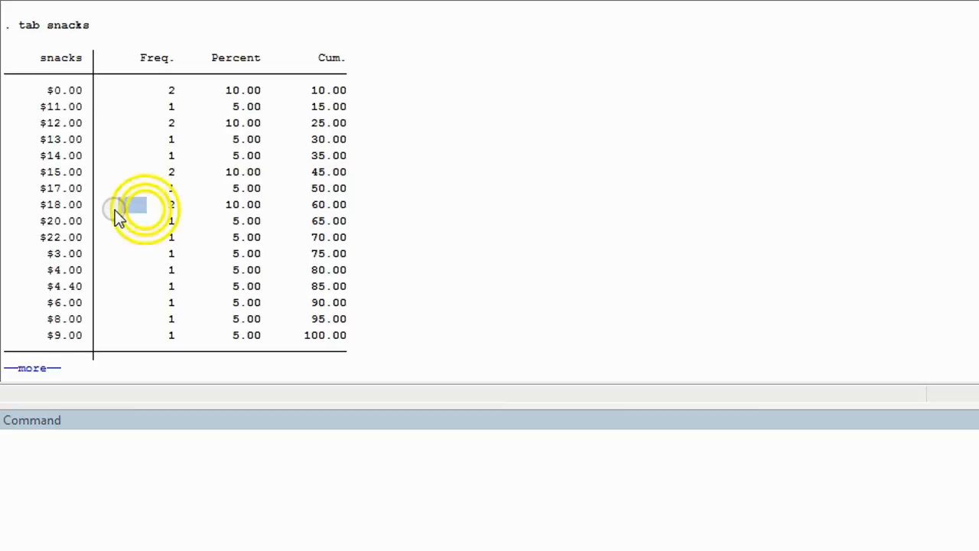